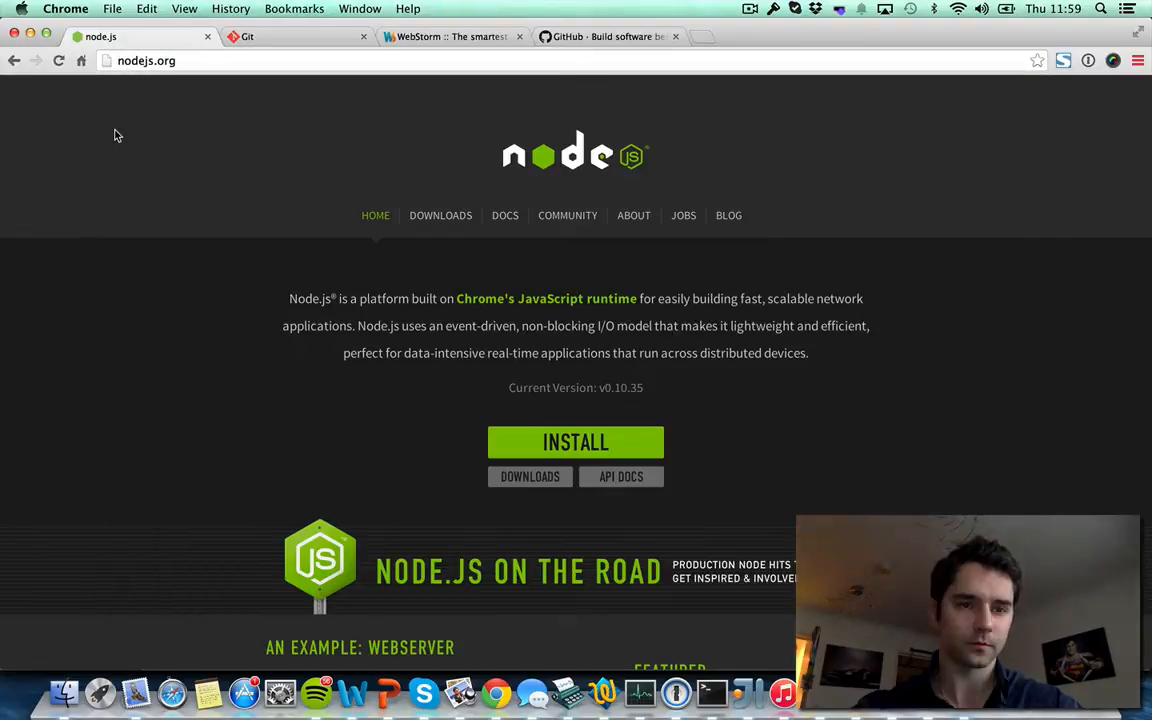
{"action": "mouse_move", "coordinate": [324, 176]}
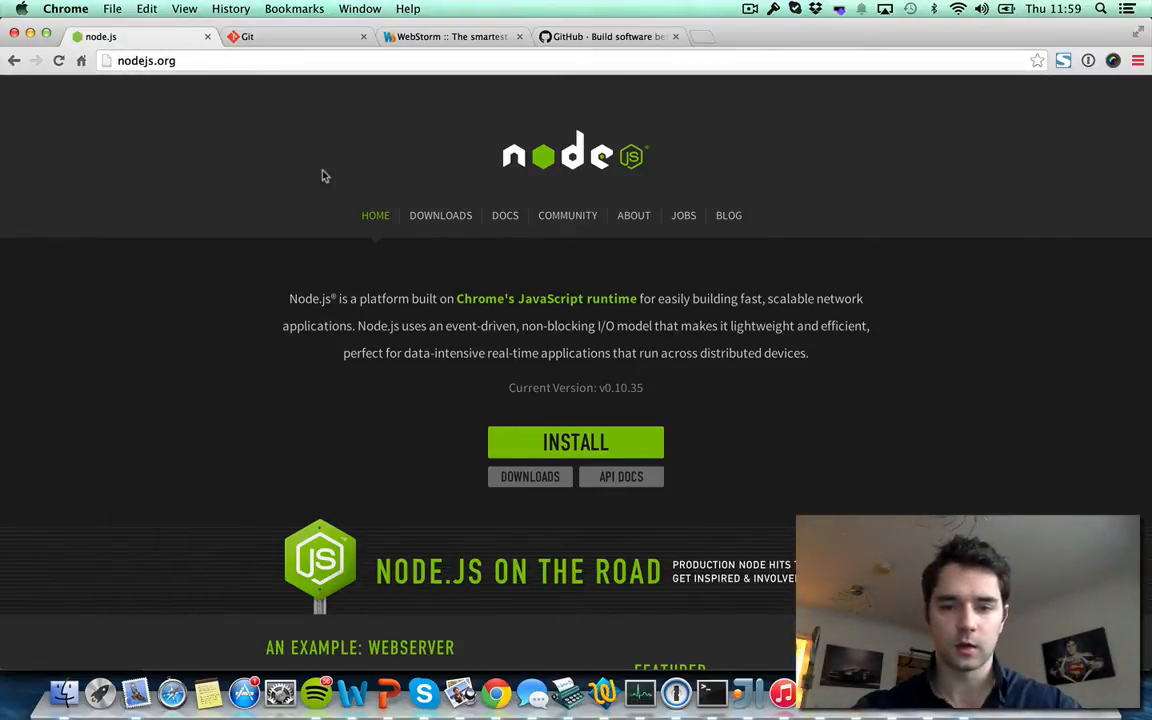
Bring the setup notes forward and follow their jetbrains.com/webstorm link into Chrome
{"action": "scroll", "scroll_direction": "down", "scroll_amount": 3}
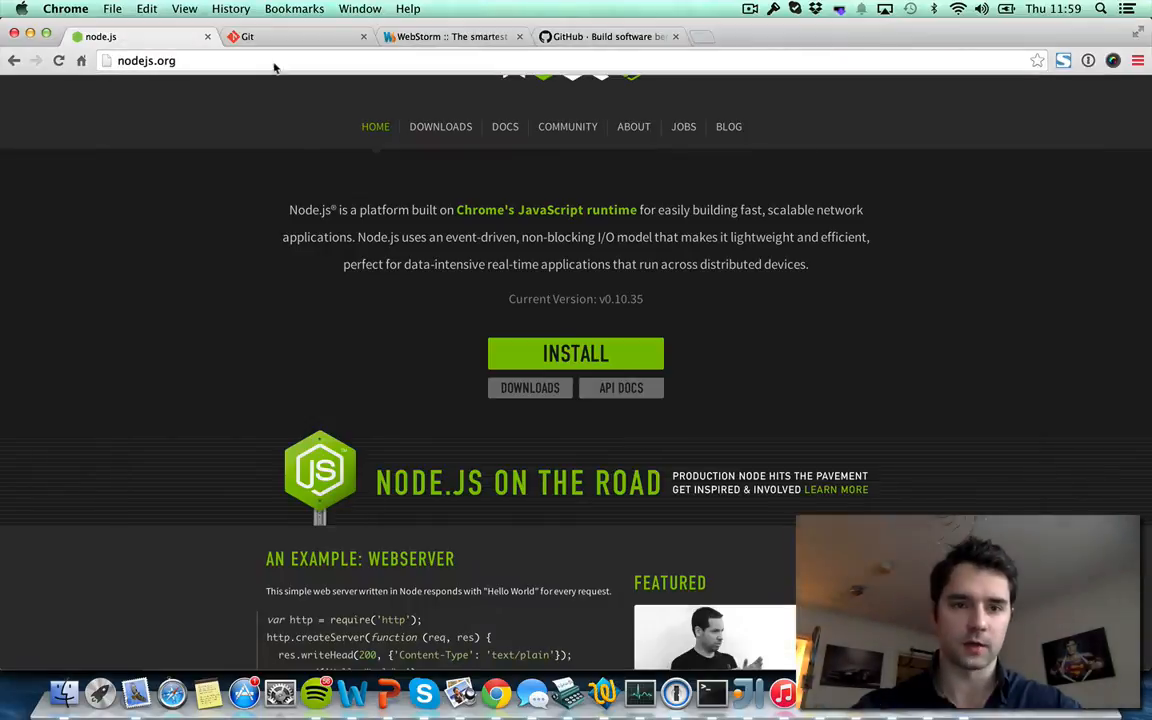
{"action": "left_click", "coordinate": [252, 36]}
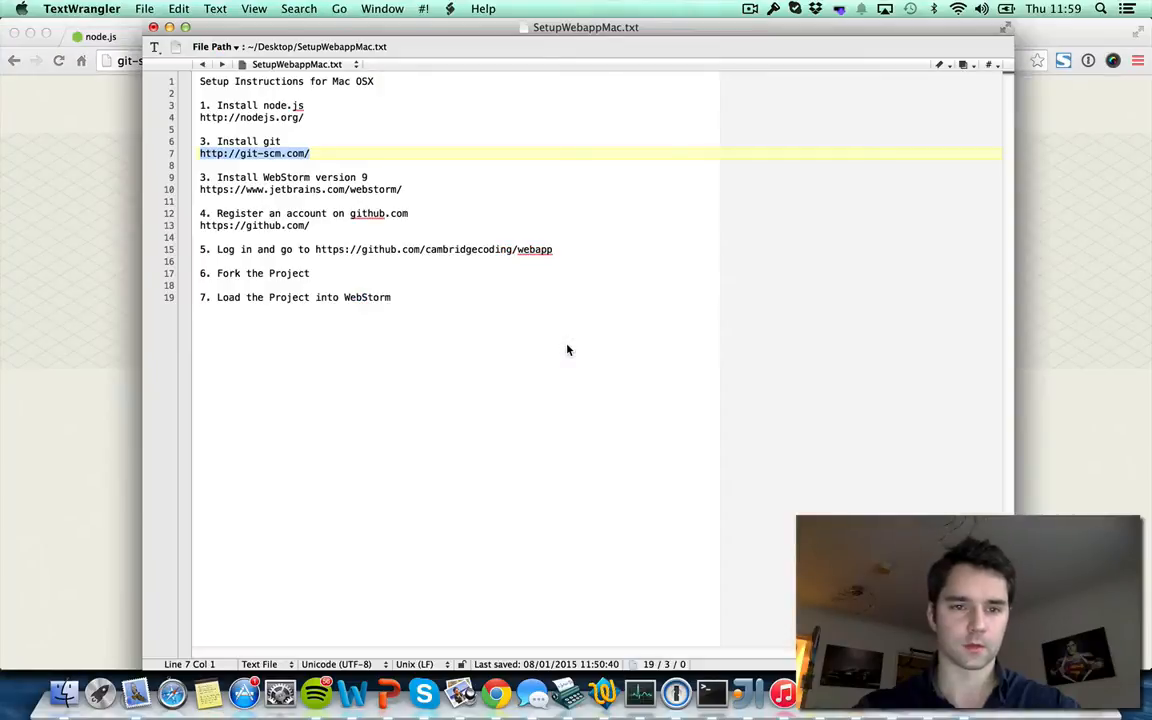
{"action": "left_click", "coordinate": [402, 188]}
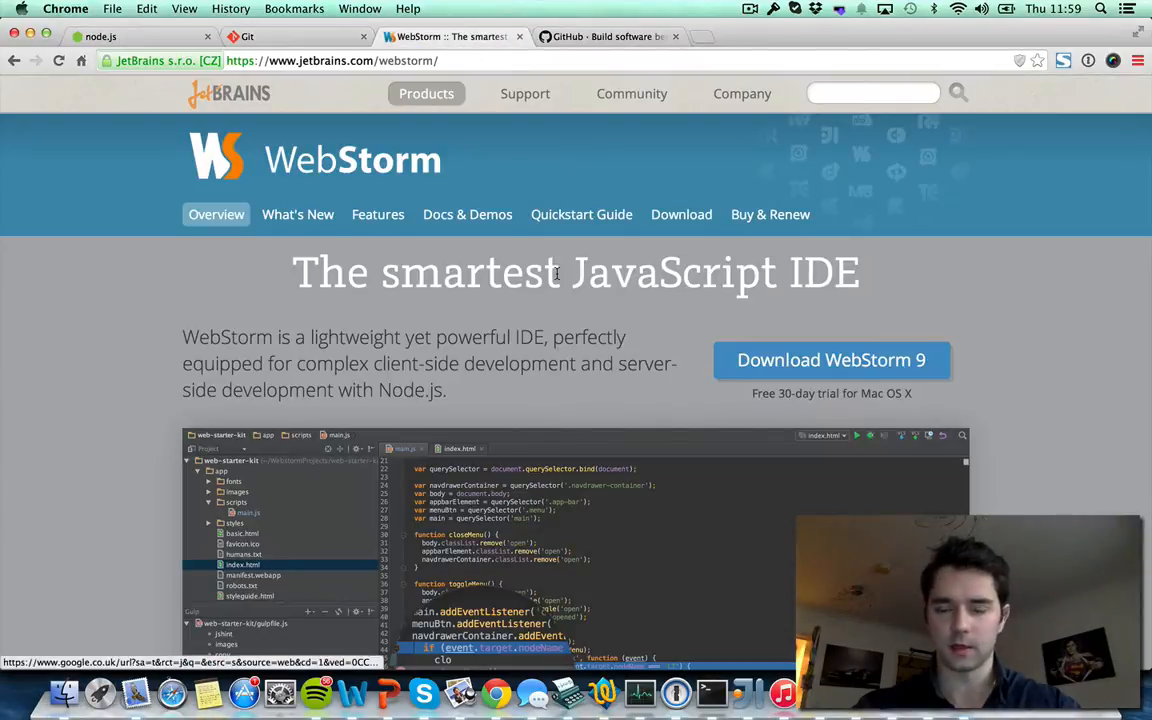
Scroll through the WebStorm product page to look it over
{"action": "scroll", "scroll_direction": "down", "scroll_amount": 3}
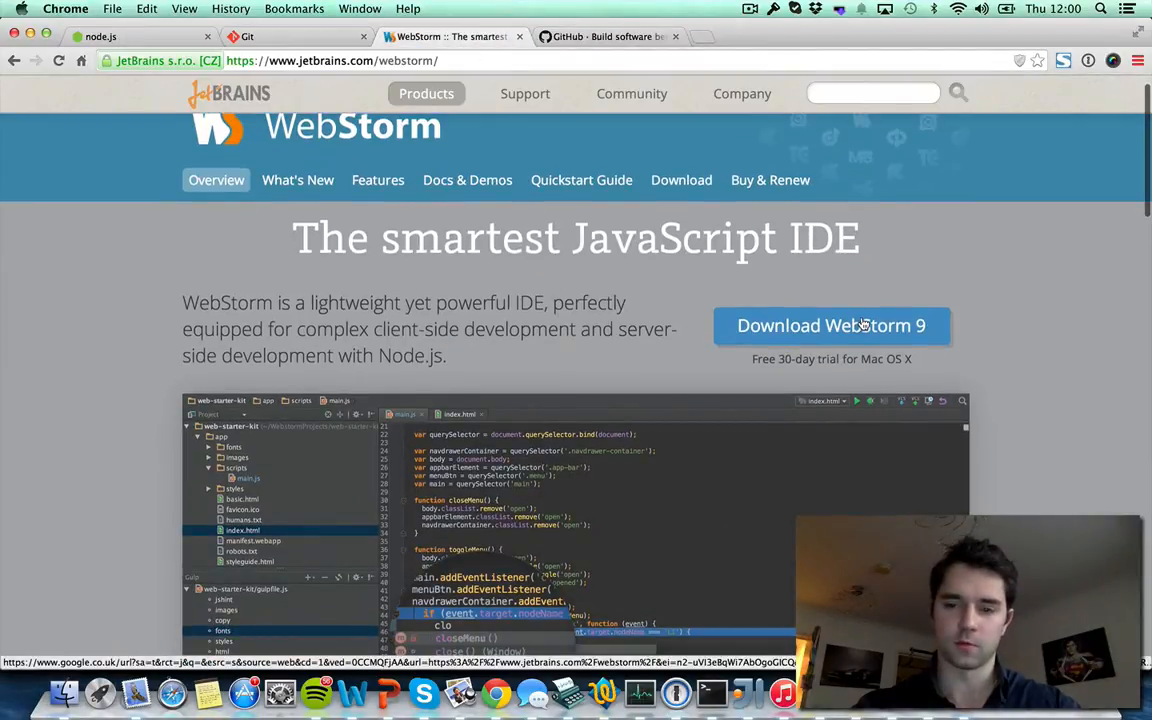
{"action": "scroll", "scroll_direction": "down", "scroll_amount": 3}
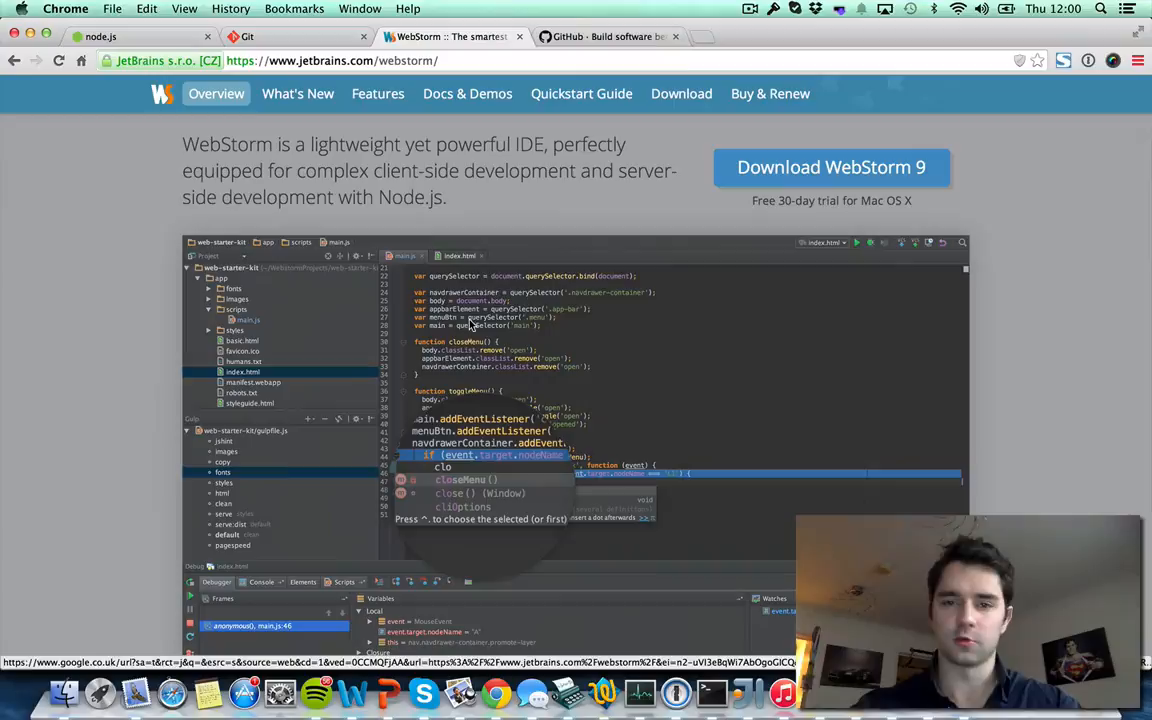
{"action": "scroll", "scroll_direction": "up", "scroll_amount": 3}
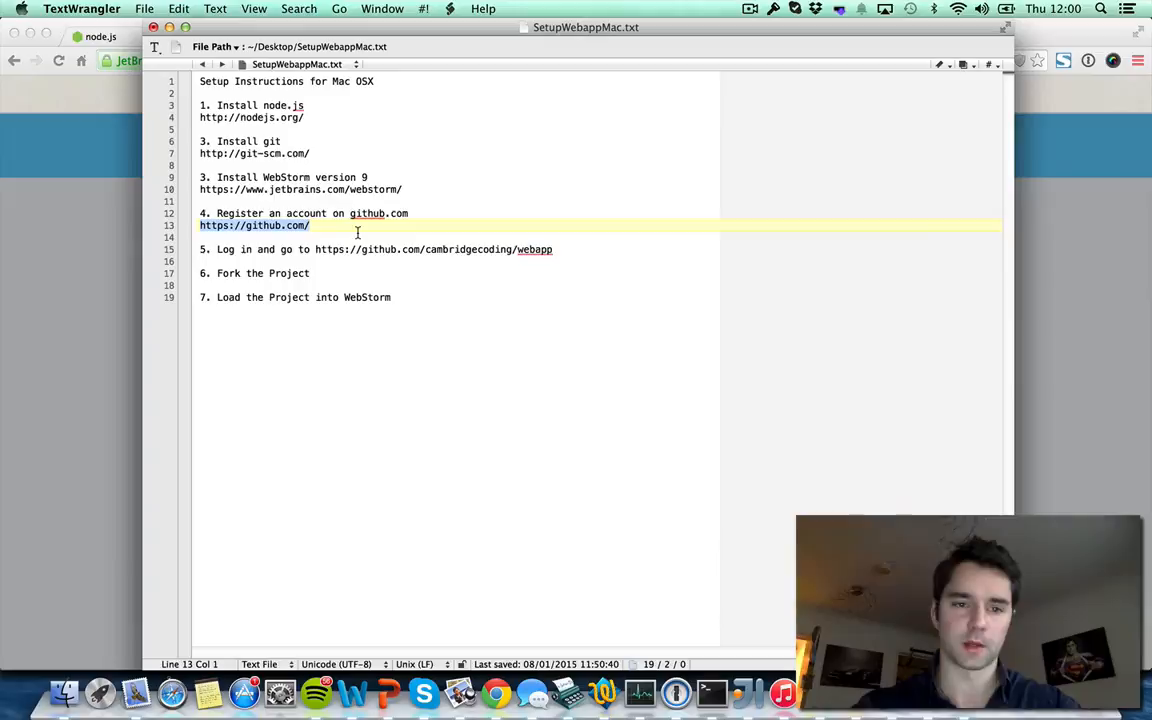
{"action": "left_click", "coordinate": [200, 224]}
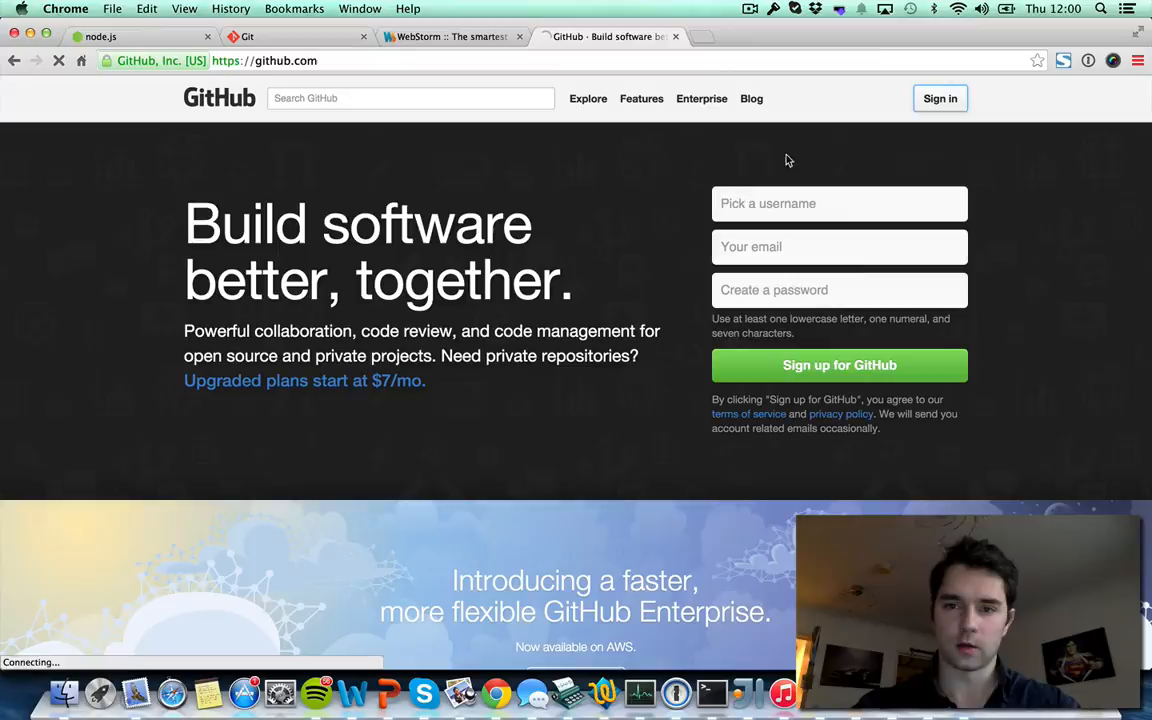
Sign in to GitHub as raoulDoc using the saved username suggestion
{"action": "type", "text": "raoul"}
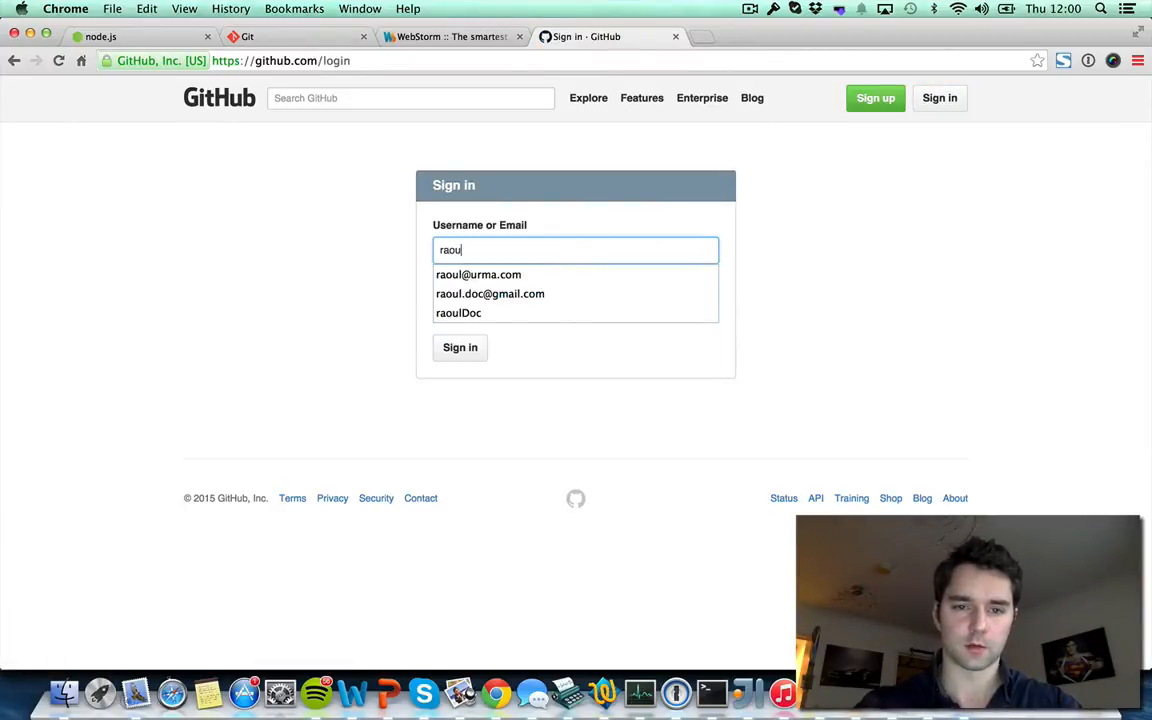
{"action": "left_click", "coordinate": [456, 312]}
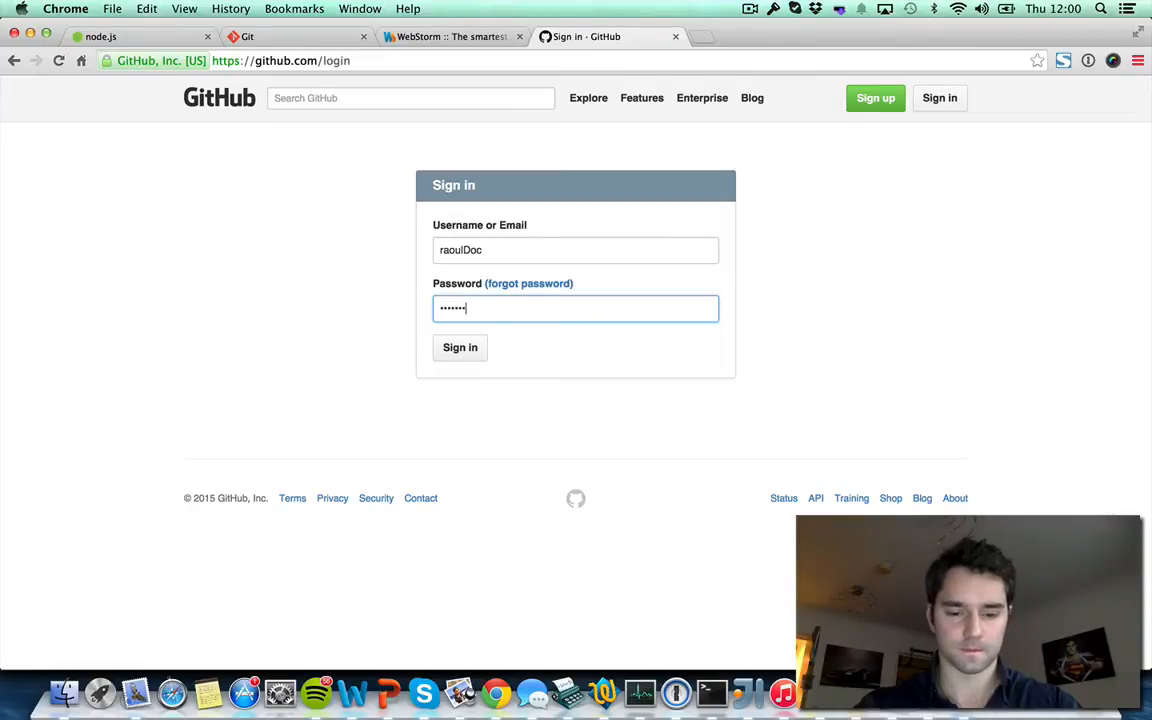
{"action": "left_click", "coordinate": [460, 348]}
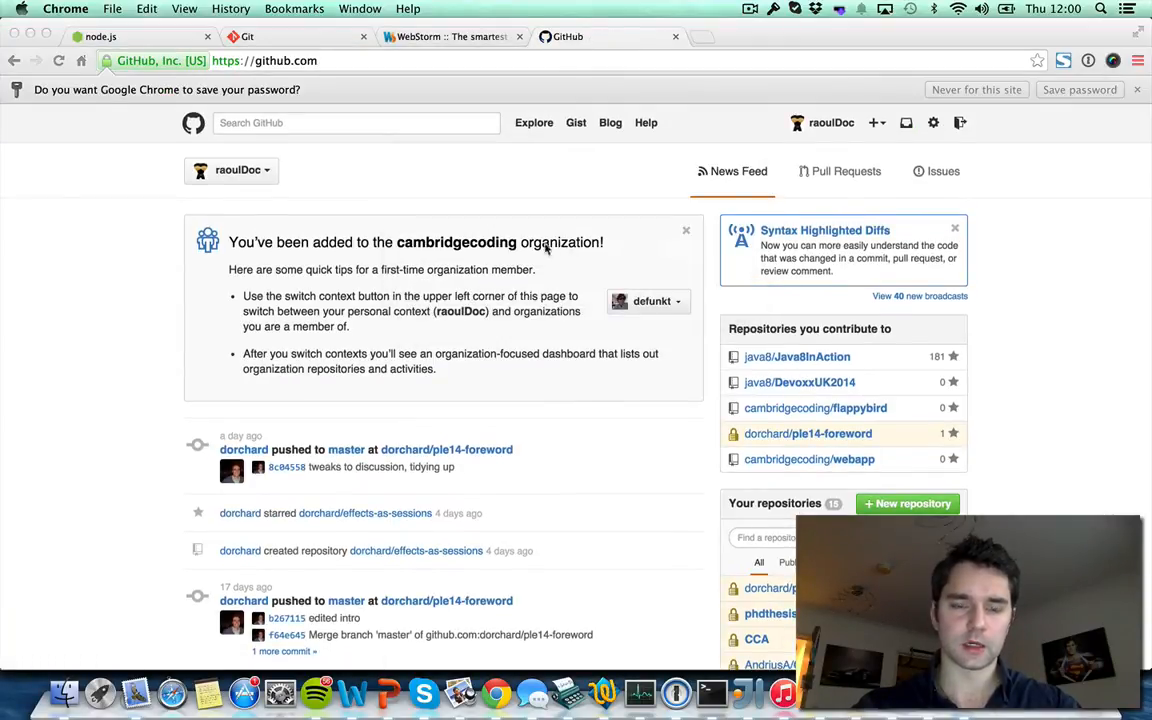
{"action": "mouse_move", "coordinate": [370, 132]}
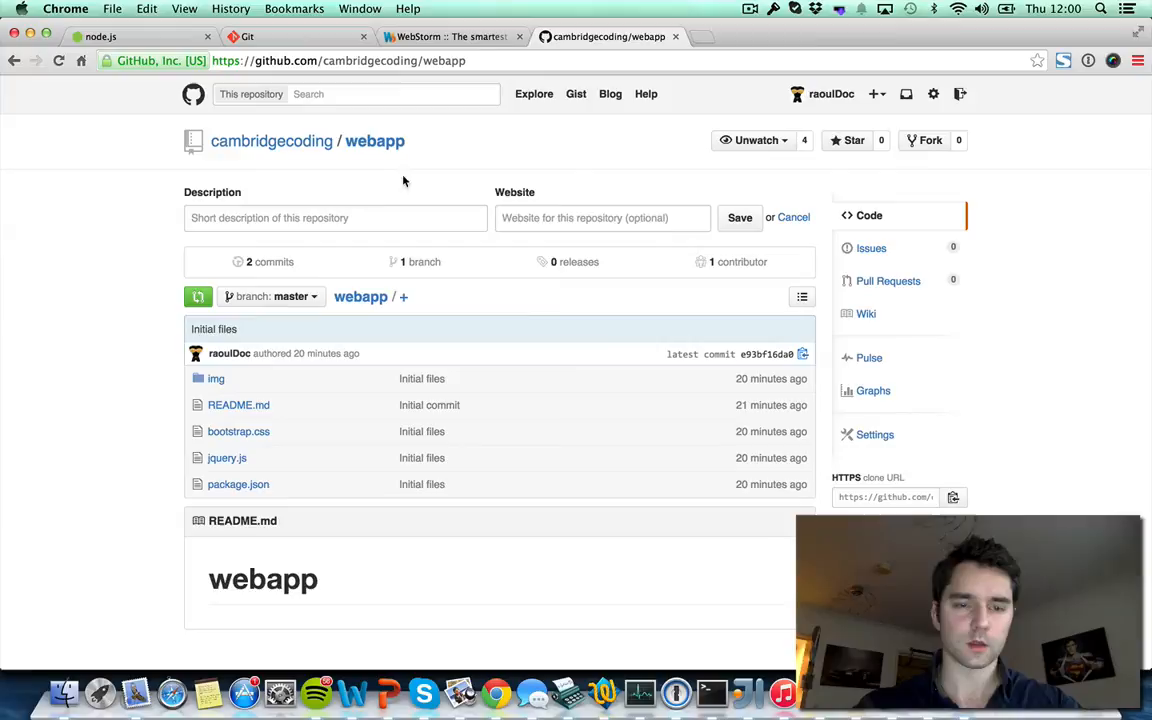
{"action": "mouse_move", "coordinate": [226, 490]}
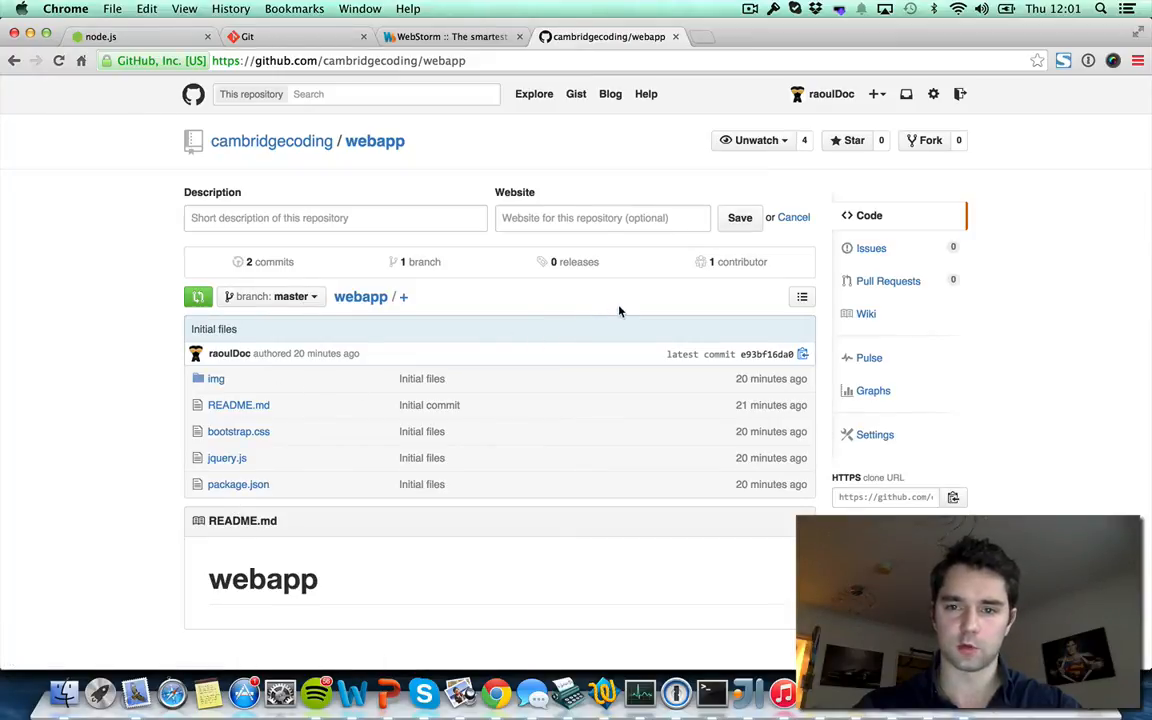
{"action": "mouse_move", "coordinate": [928, 168]}
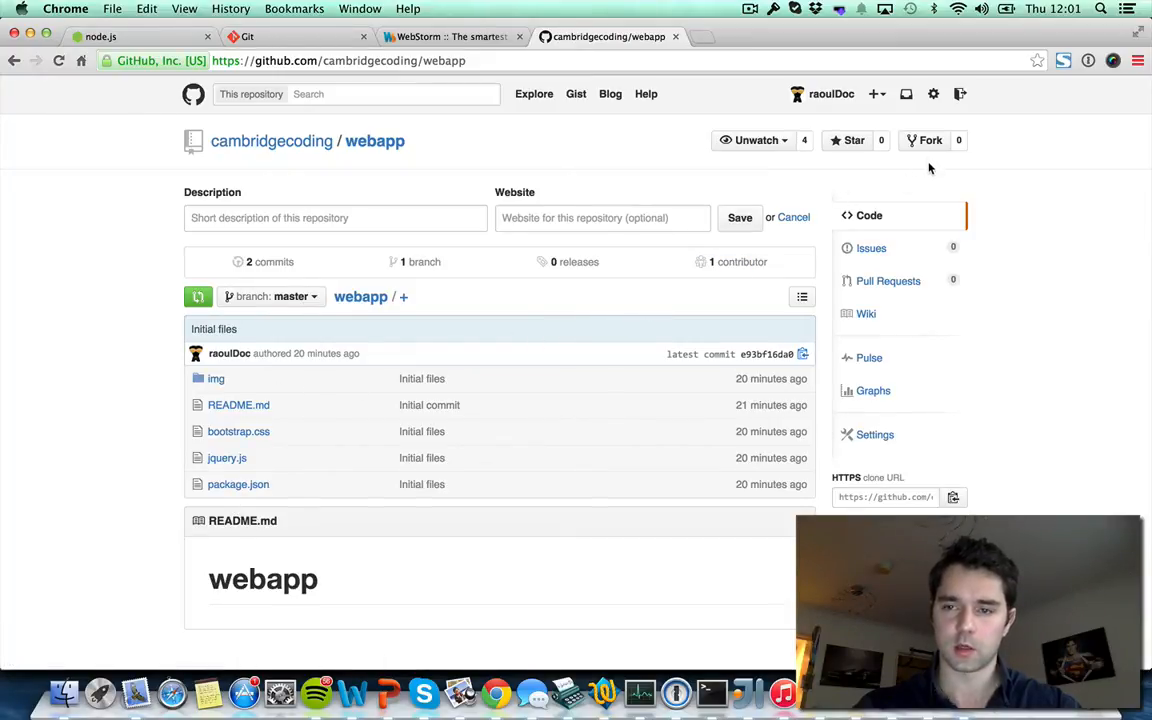
{"action": "mouse_move", "coordinate": [928, 150]}
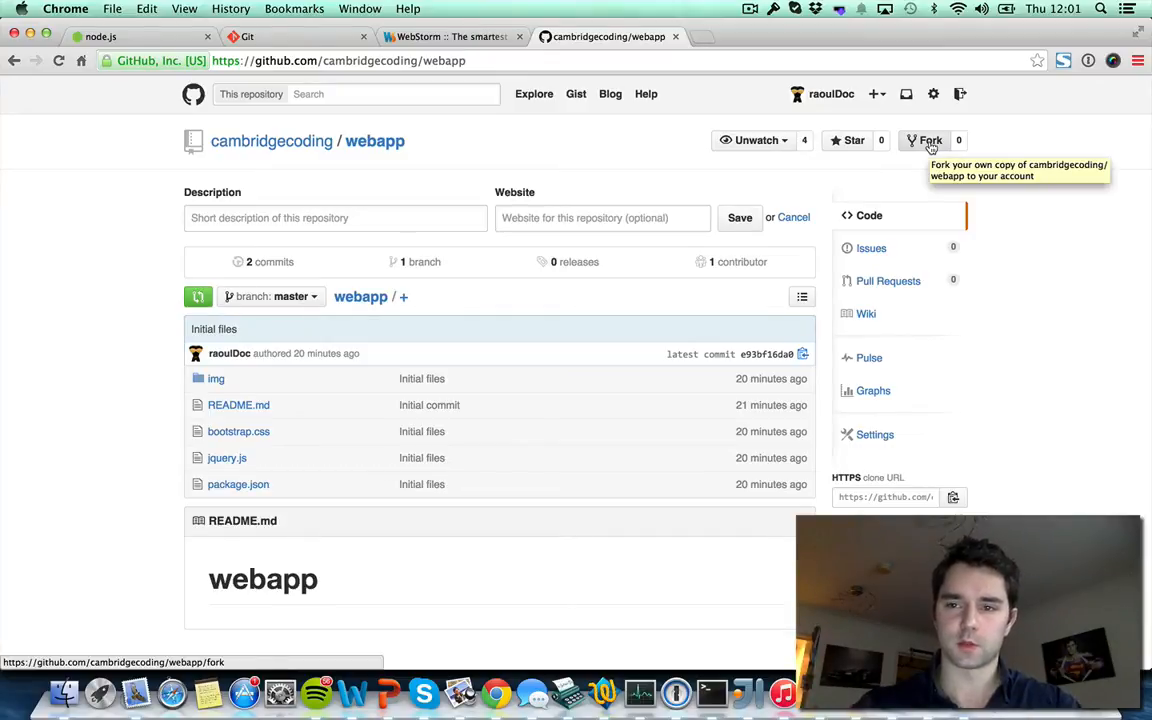
Fork the cambridgecoding/webapp repository into the personal raoulDoc account
{"action": "left_click", "coordinate": [924, 140]}
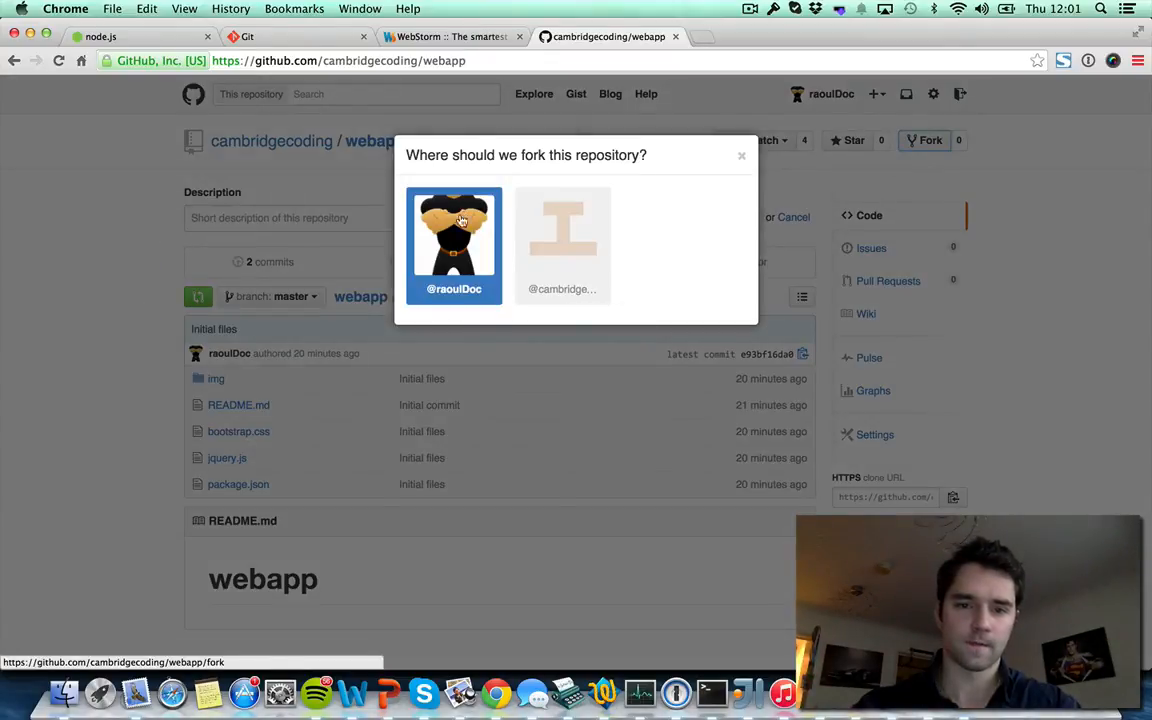
{"action": "left_click", "coordinate": [454, 244]}
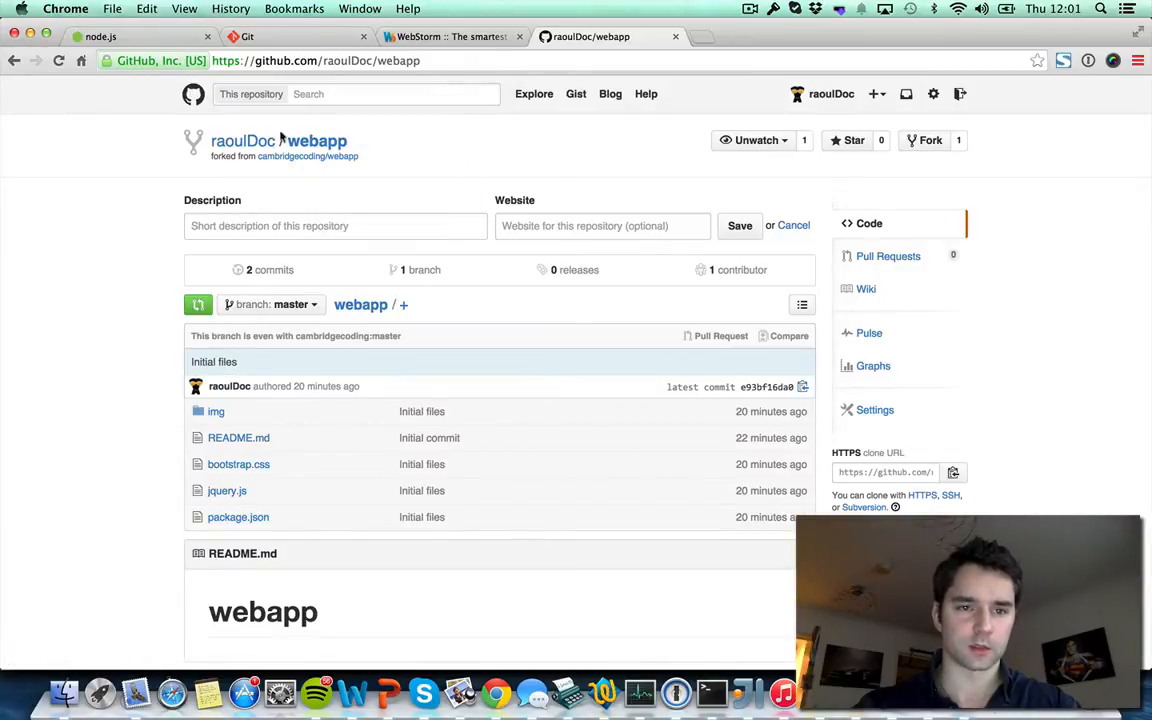
{"action": "mouse_move", "coordinate": [314, 142]}
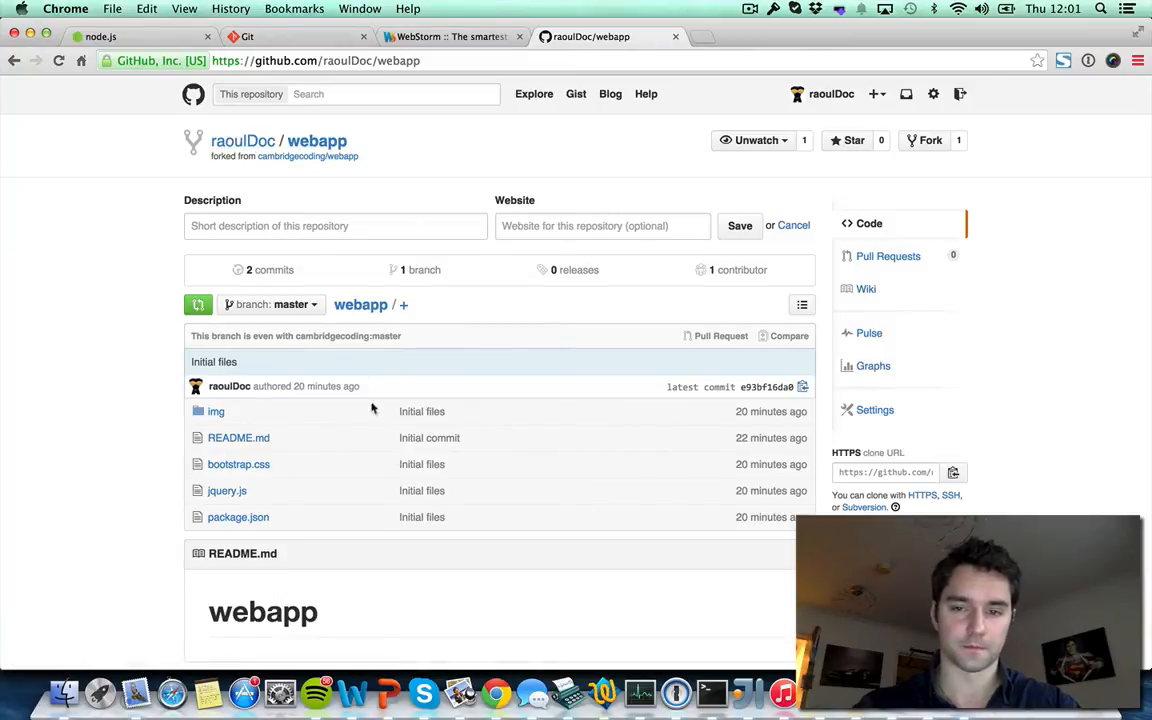
{"action": "mouse_move", "coordinate": [576, 660]}
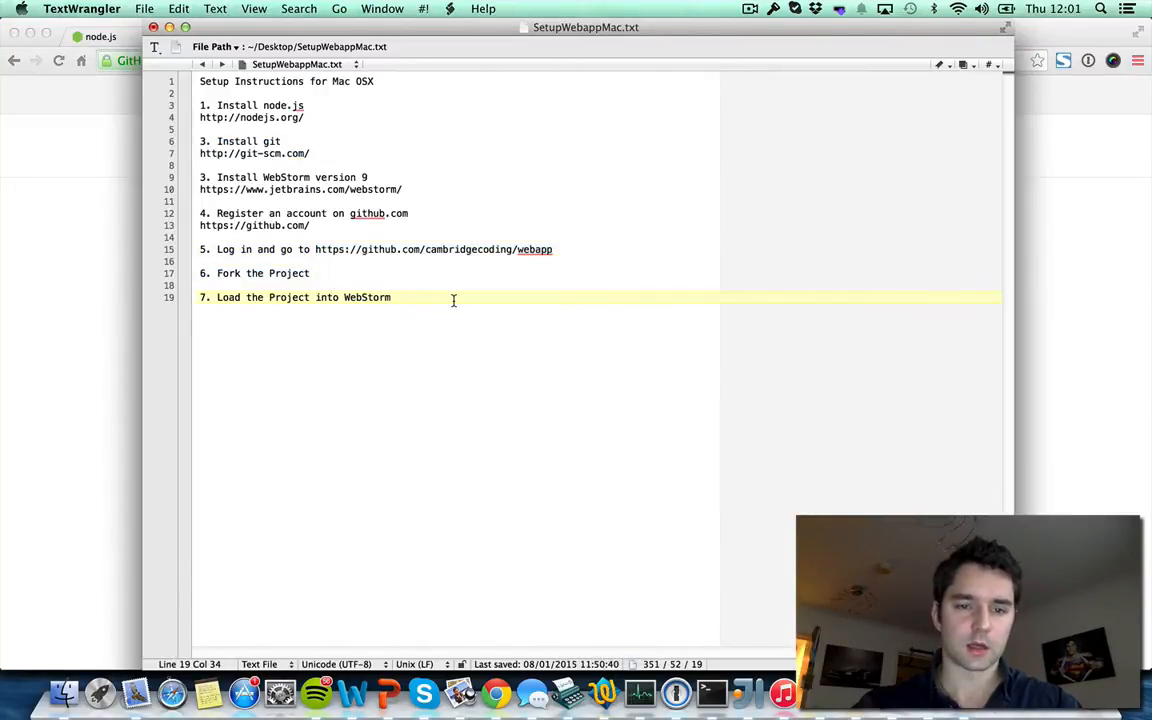
Select the 'Load the Project into WebStorm' note and launch WebStorm via Spotlight
{"action": "triple_click", "coordinate": [296, 296]}
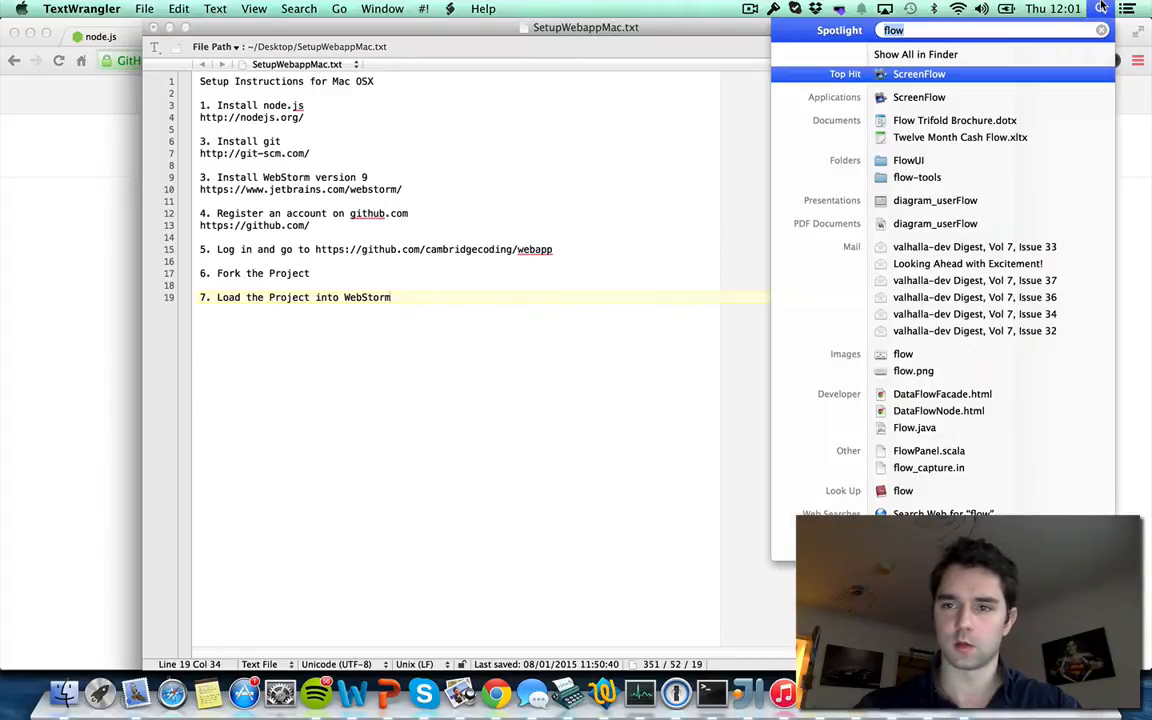
{"action": "type", "text": "webstor"}
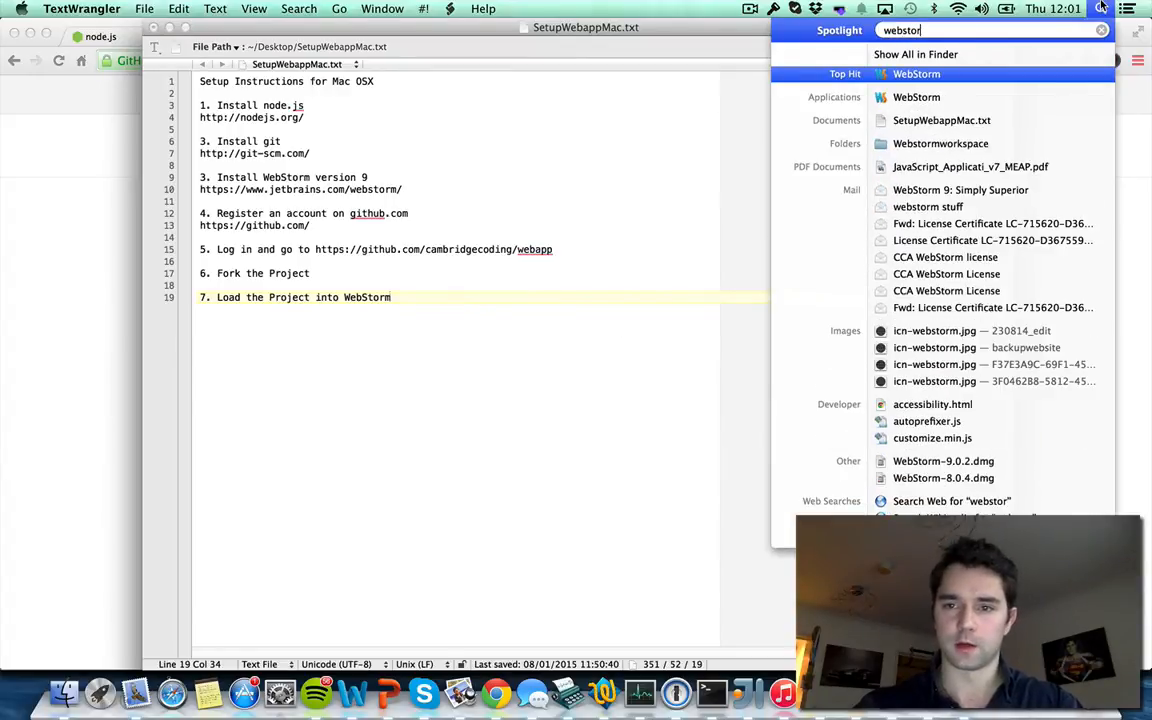
{"action": "left_click", "coordinate": [914, 72]}
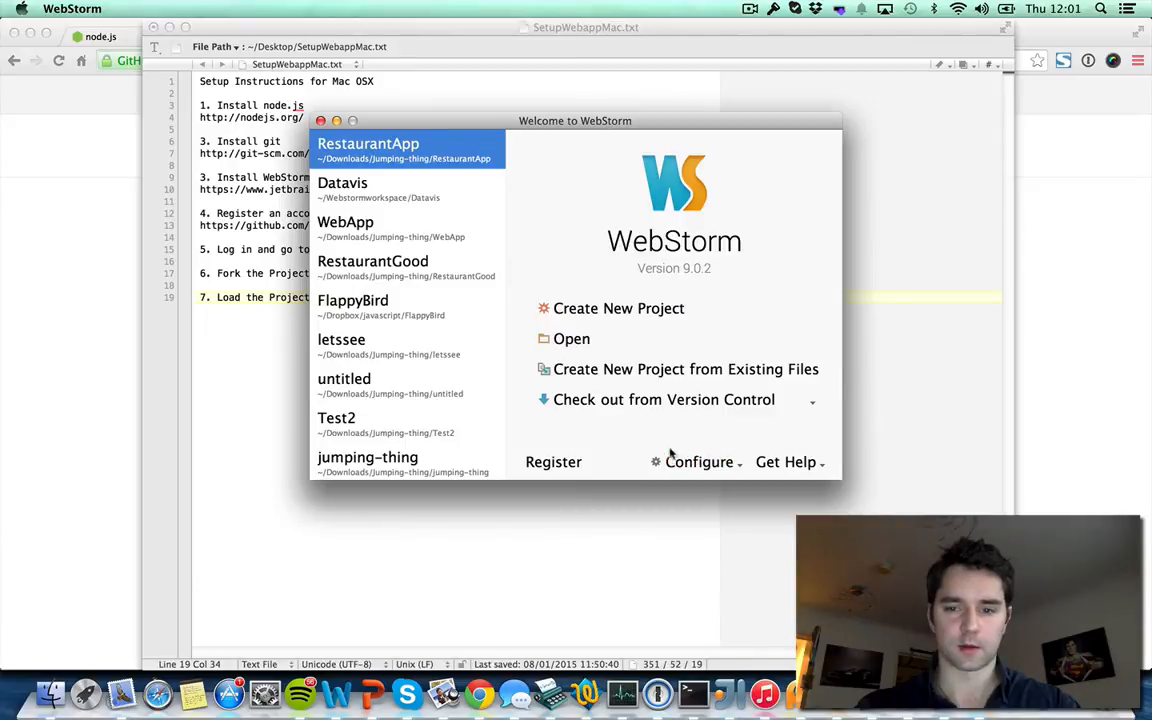
{"action": "mouse_move", "coordinate": [676, 406]}
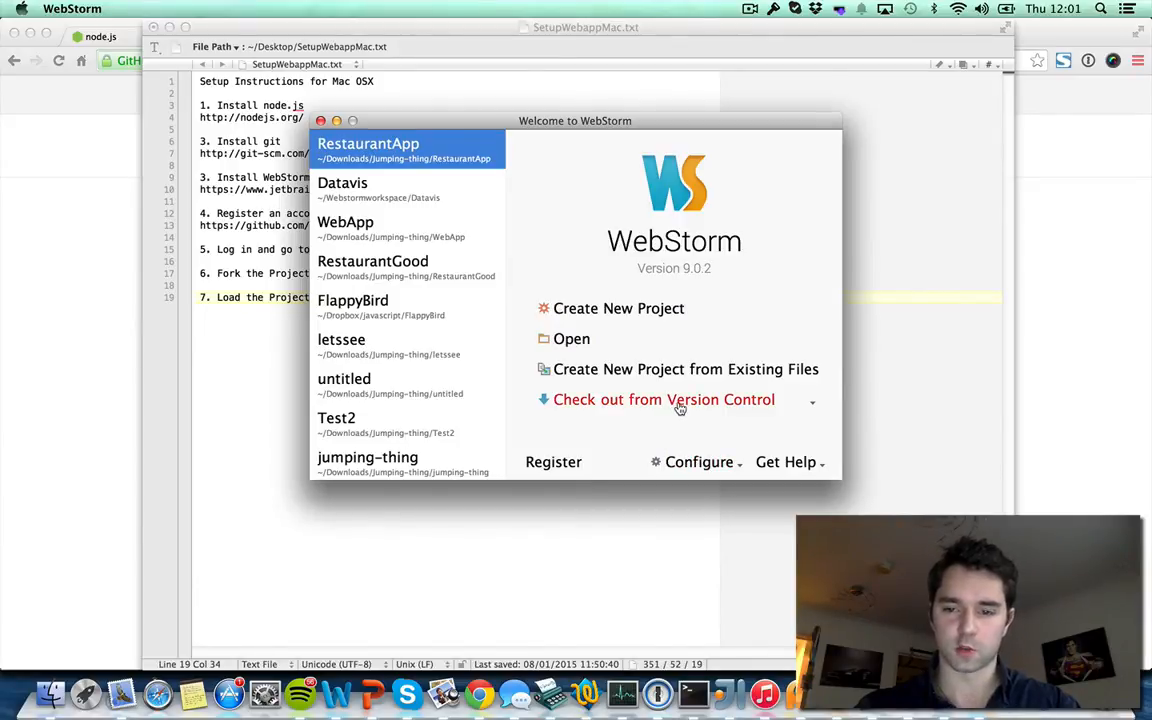
Choose Check out from Version Control > GitHub and unlock saved credentials with the master password
{"action": "left_click", "coordinate": [664, 400]}
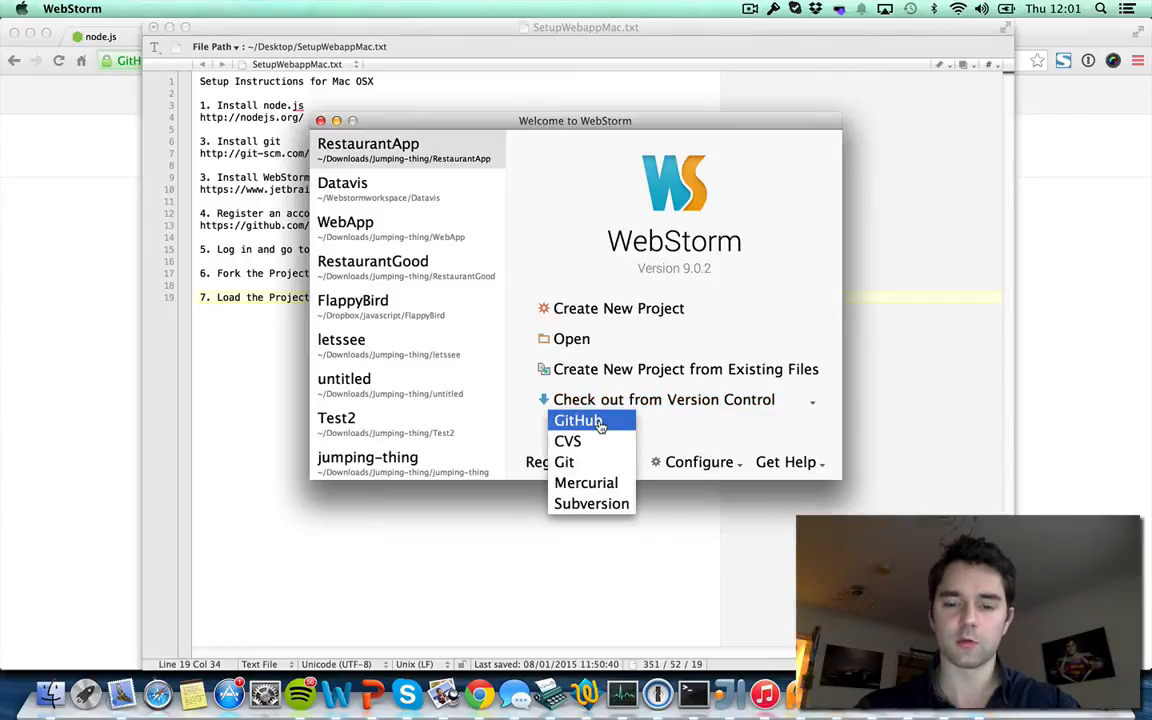
{"action": "left_click", "coordinate": [576, 420]}
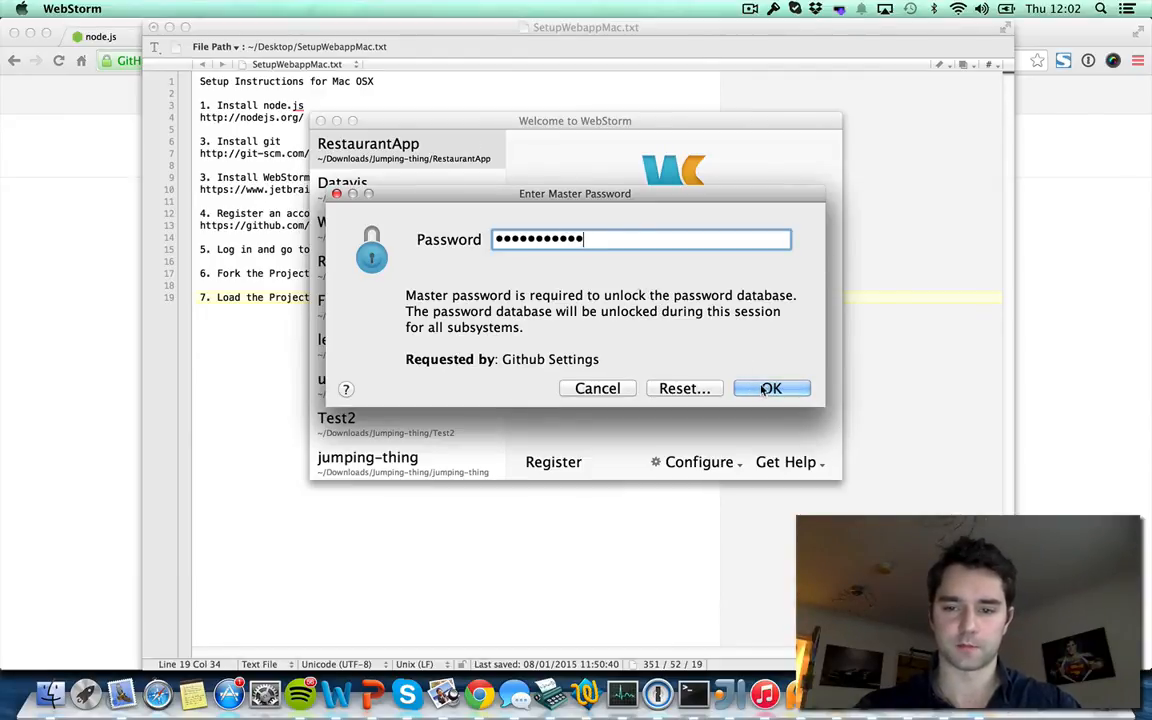
{"action": "left_click", "coordinate": [772, 388]}
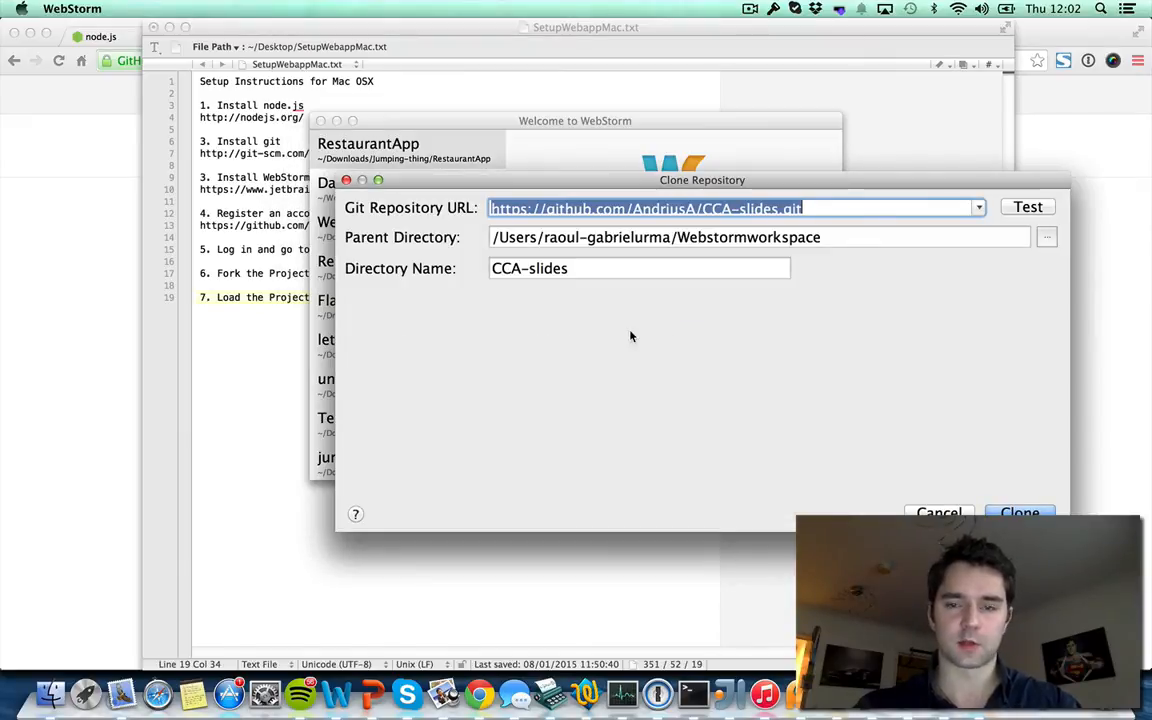
{"action": "mouse_move", "coordinate": [844, 178]}
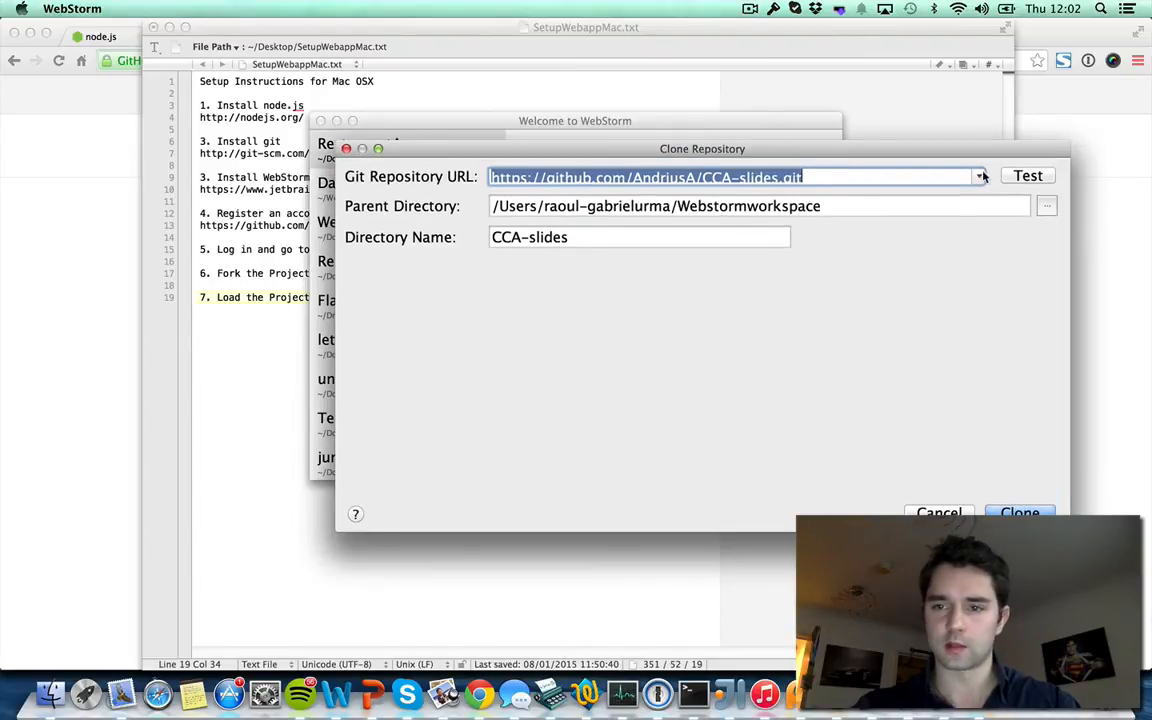
Choose the forked webapp.git repository from the Git Repository URL list
{"action": "left_click", "coordinate": [980, 176]}
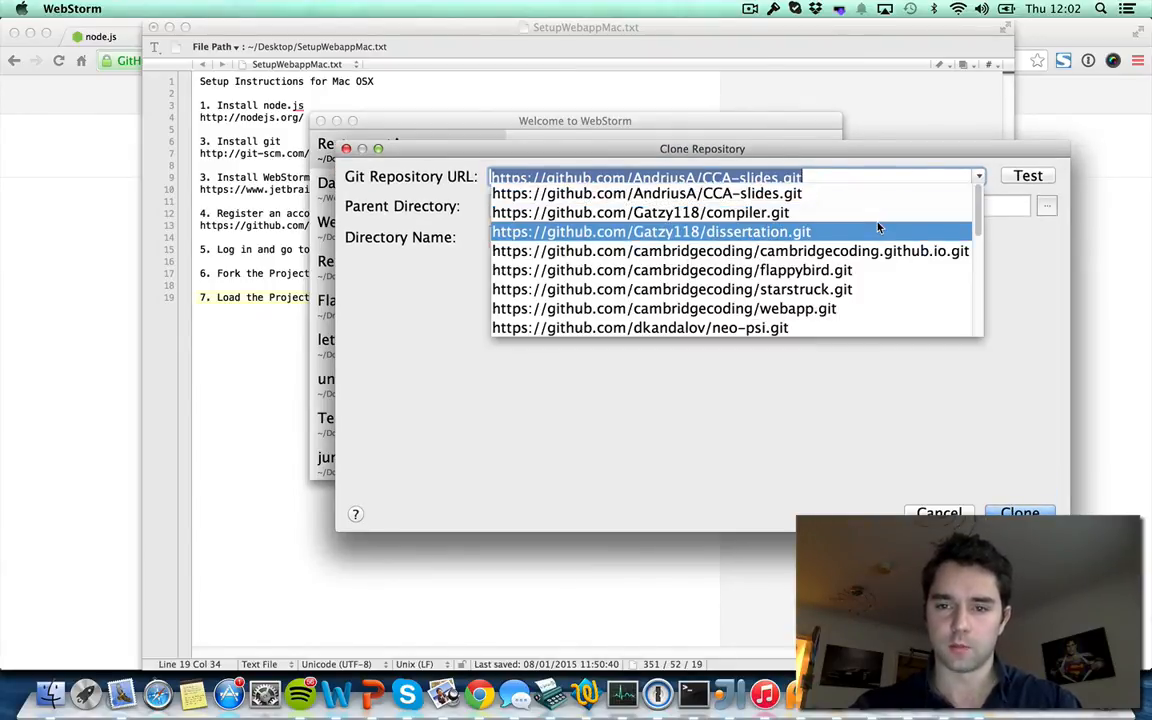
{"action": "scroll", "scroll_direction": "down", "scroll_amount": 3}
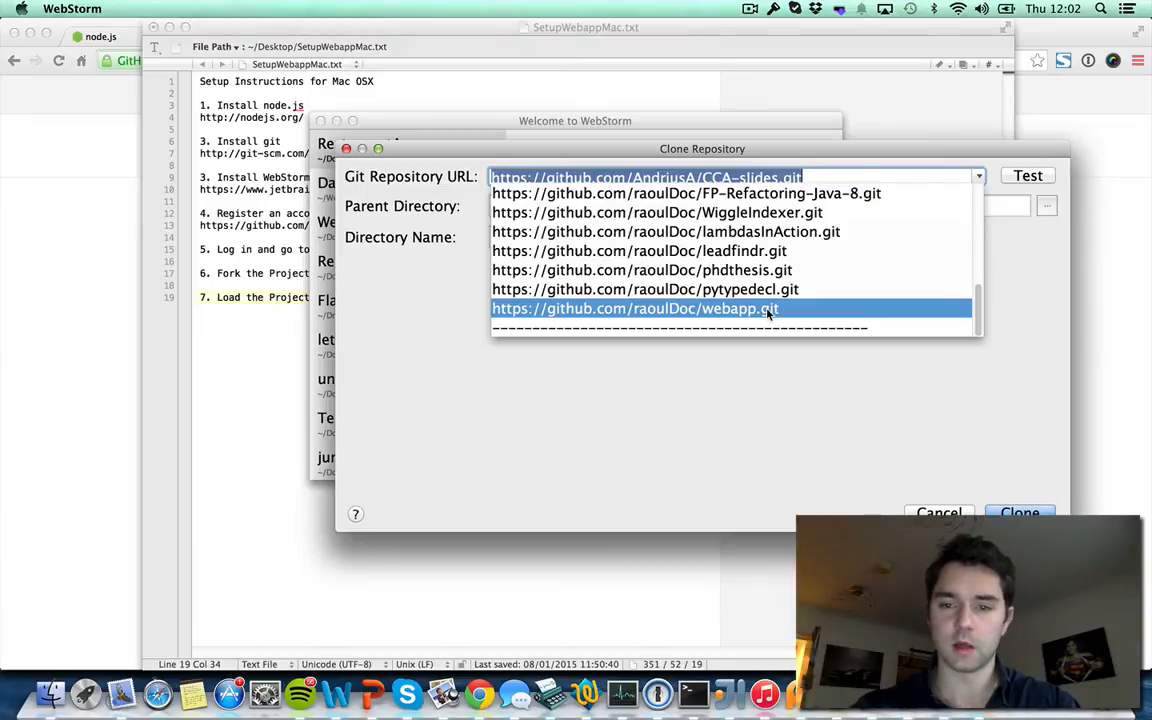
{"action": "left_click", "coordinate": [634, 308]}
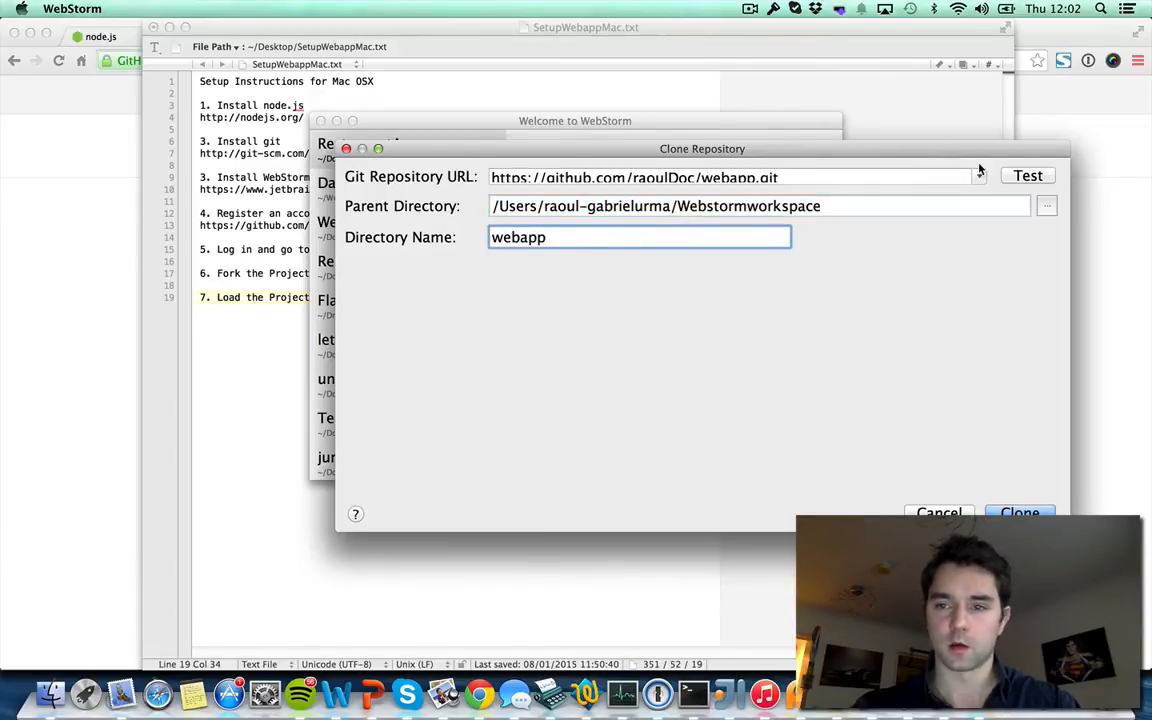
Test the repository connection successfully and start cloning webapp into the workspace folder
{"action": "left_click", "coordinate": [1026, 176]}
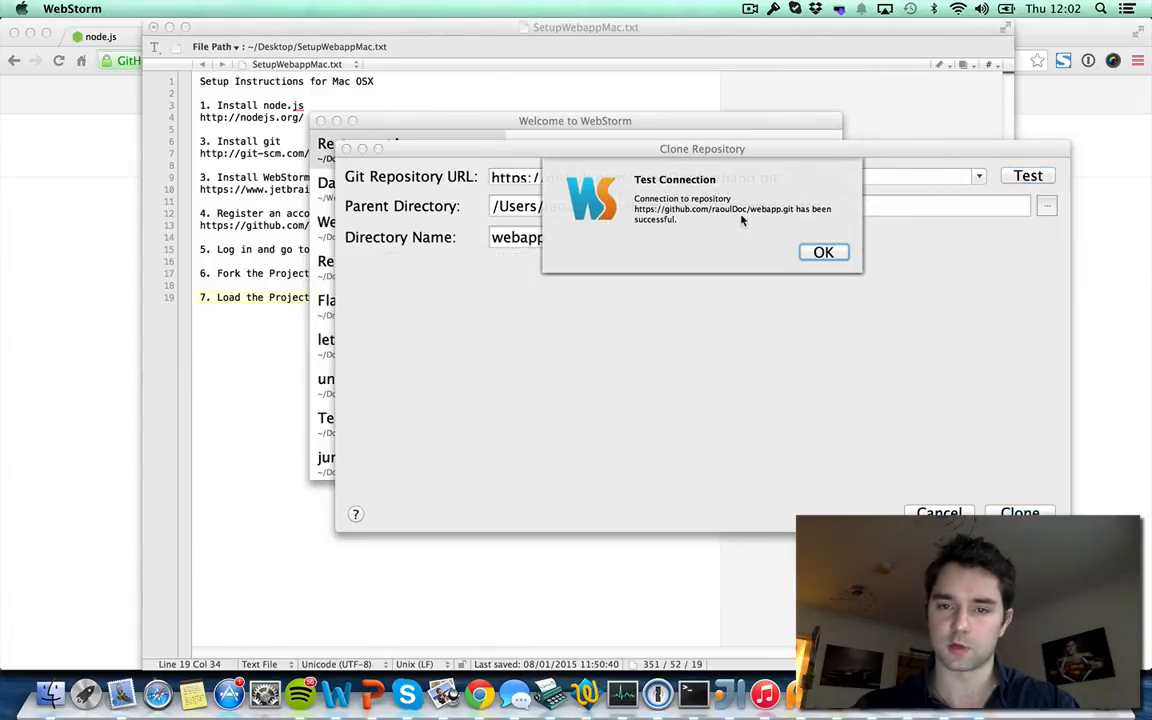
{"action": "left_click", "coordinate": [822, 252]}
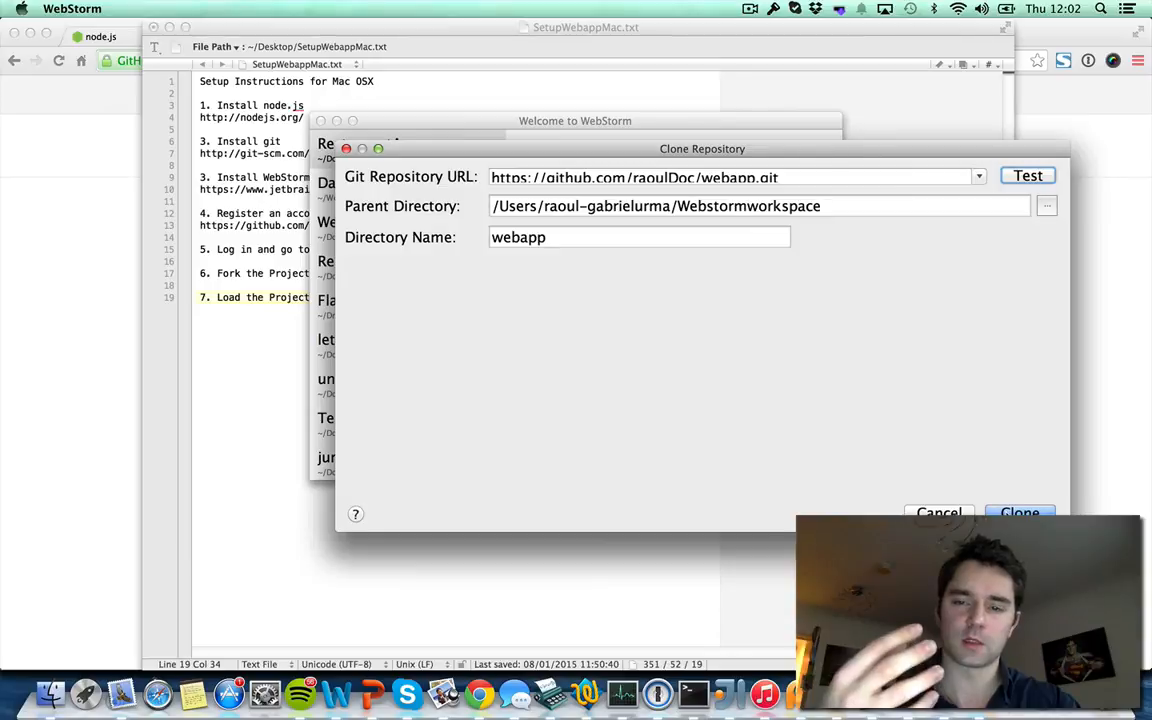
{"action": "left_click", "coordinate": [938, 512]}
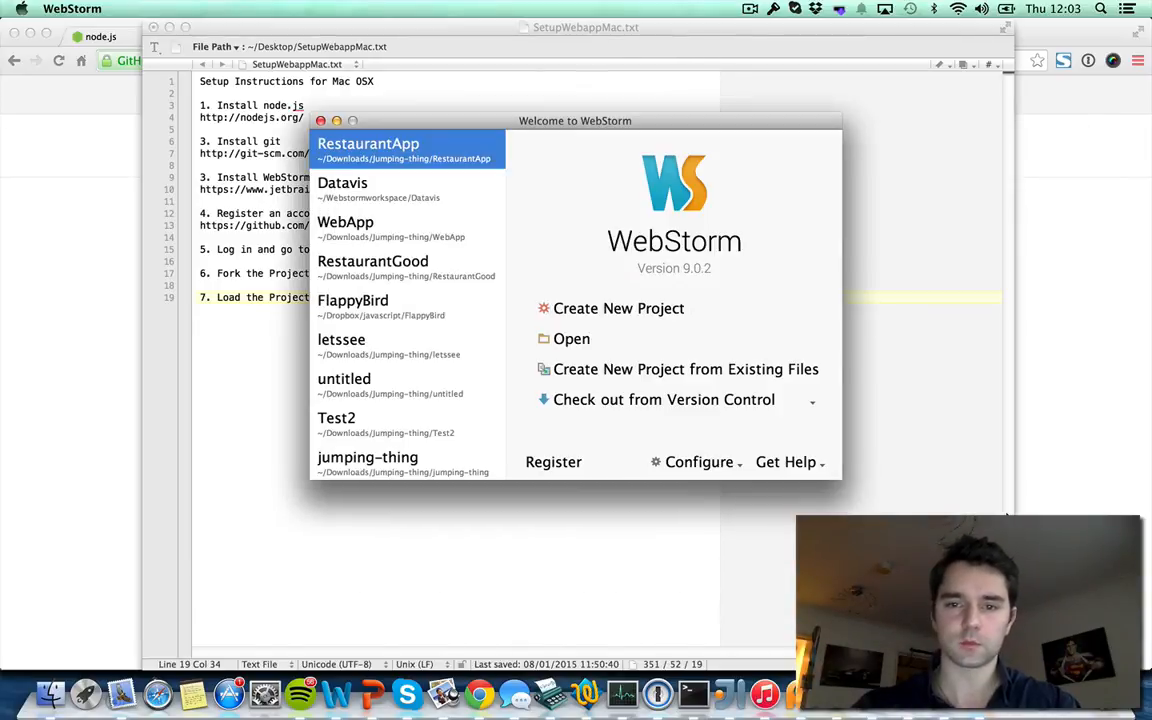
Open the checked-out webapp directory as a WebStorm project
{"action": "left_click", "coordinate": [664, 400]}
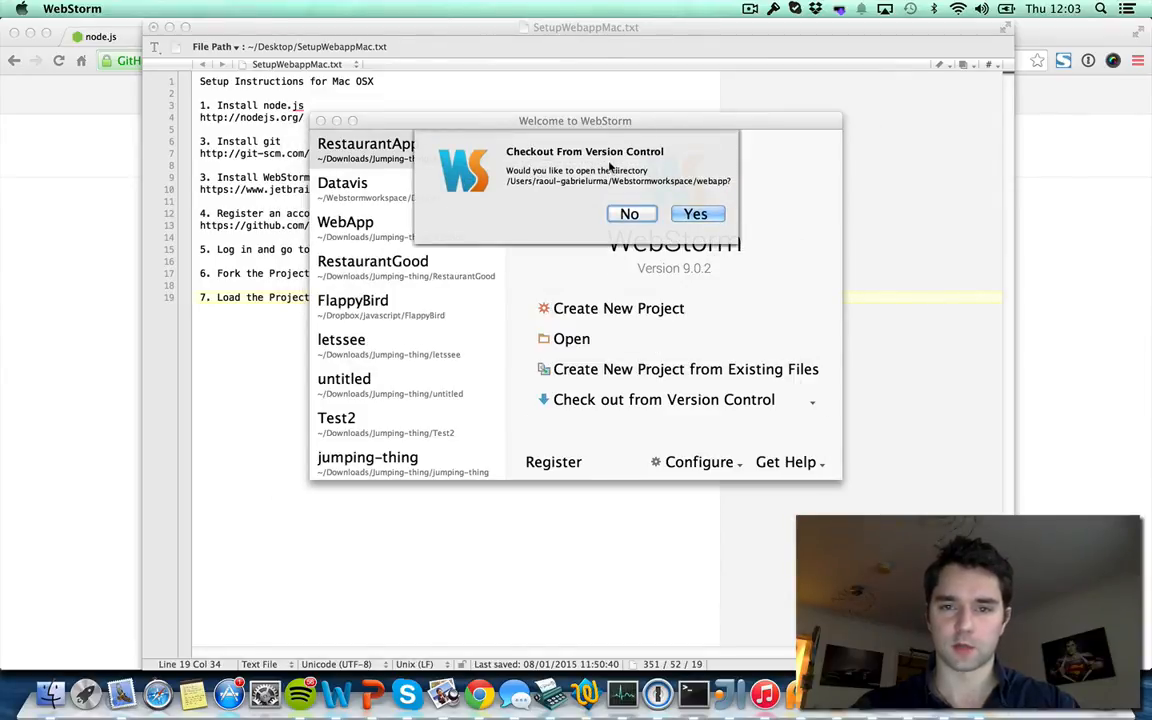
{"action": "mouse_move", "coordinate": [640, 180]}
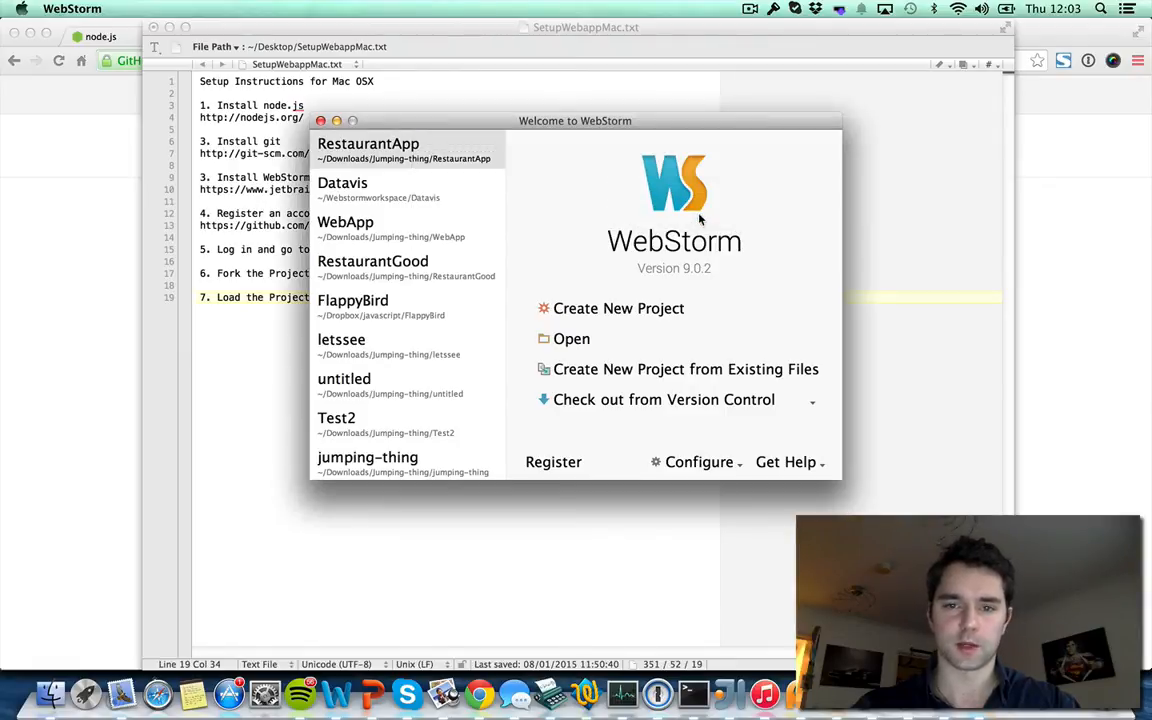
{"action": "left_click", "coordinate": [344, 222]}
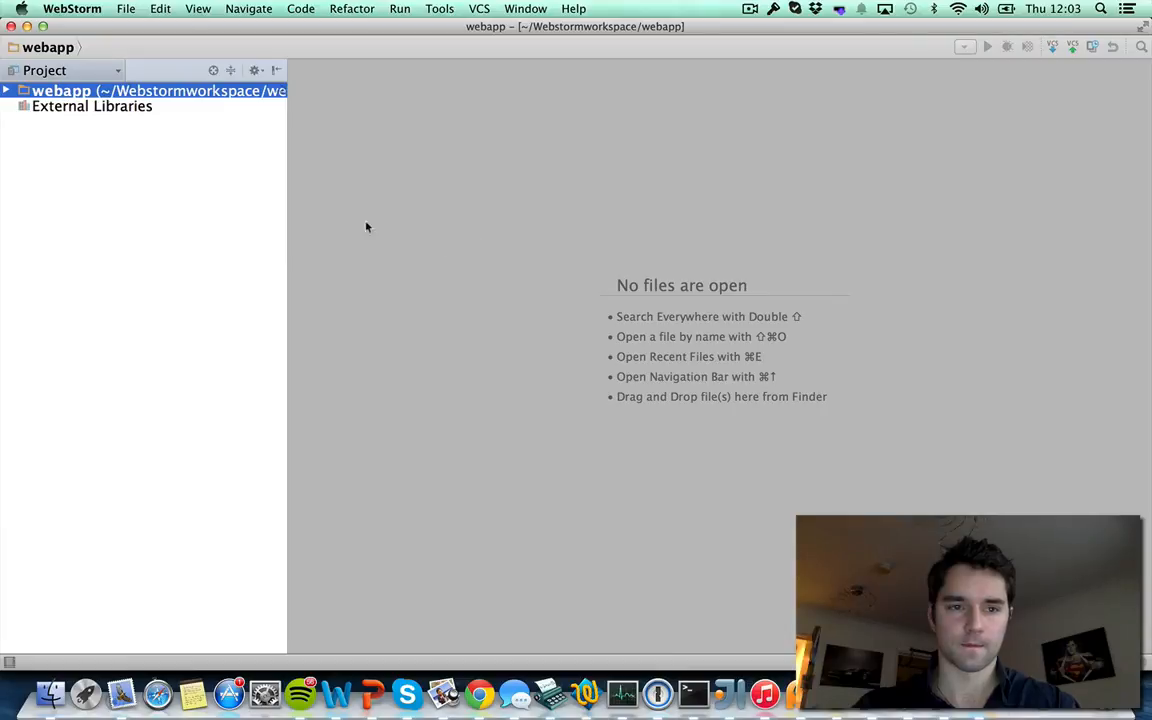
Expand the webapp project tree and select package.json
{"action": "left_click", "coordinate": [8, 94]}
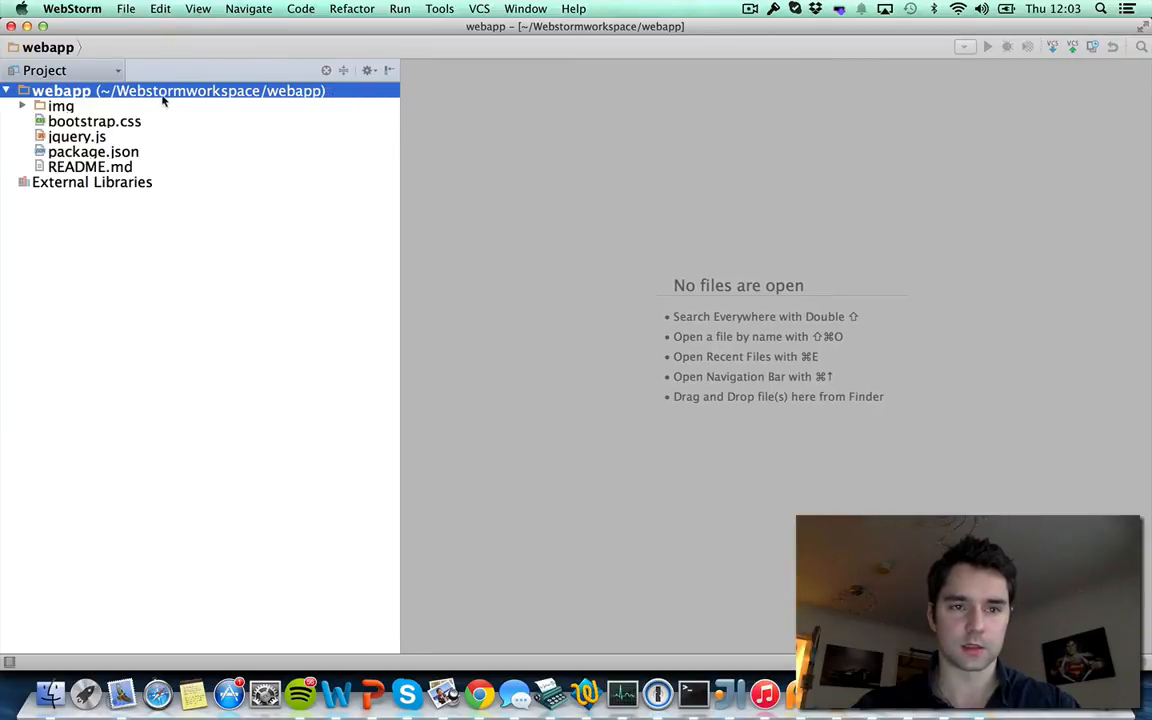
{"action": "mouse_move", "coordinate": [252, 104]}
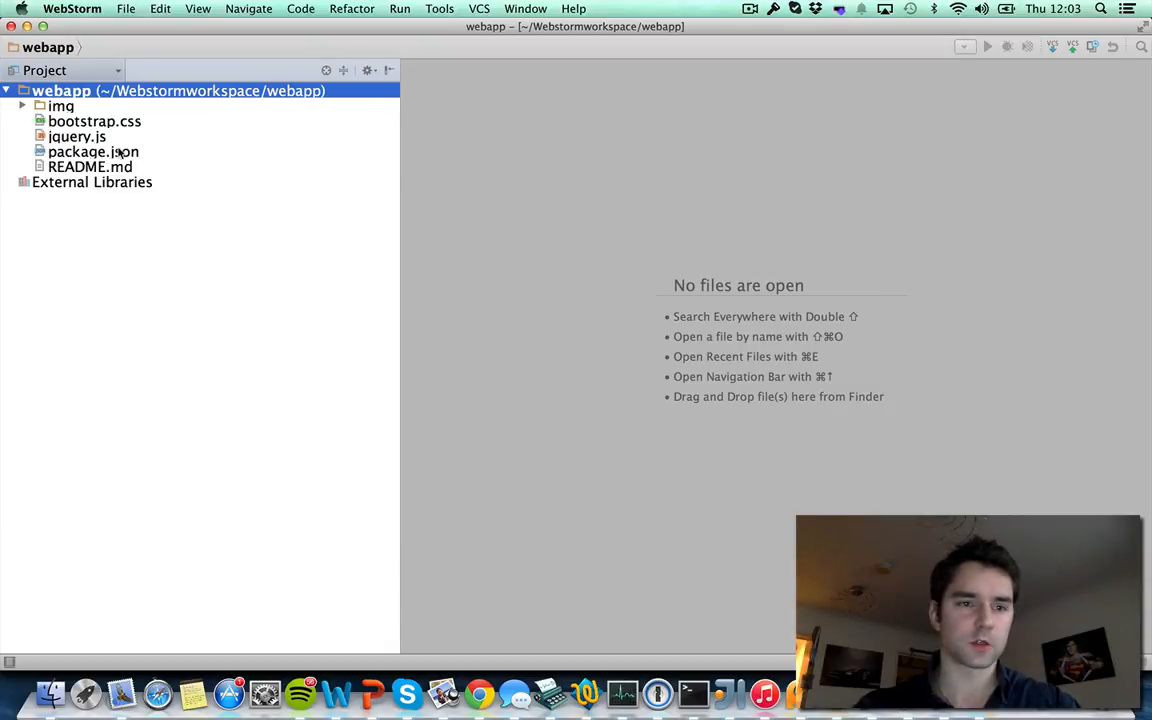
{"action": "left_click", "coordinate": [92, 152]}
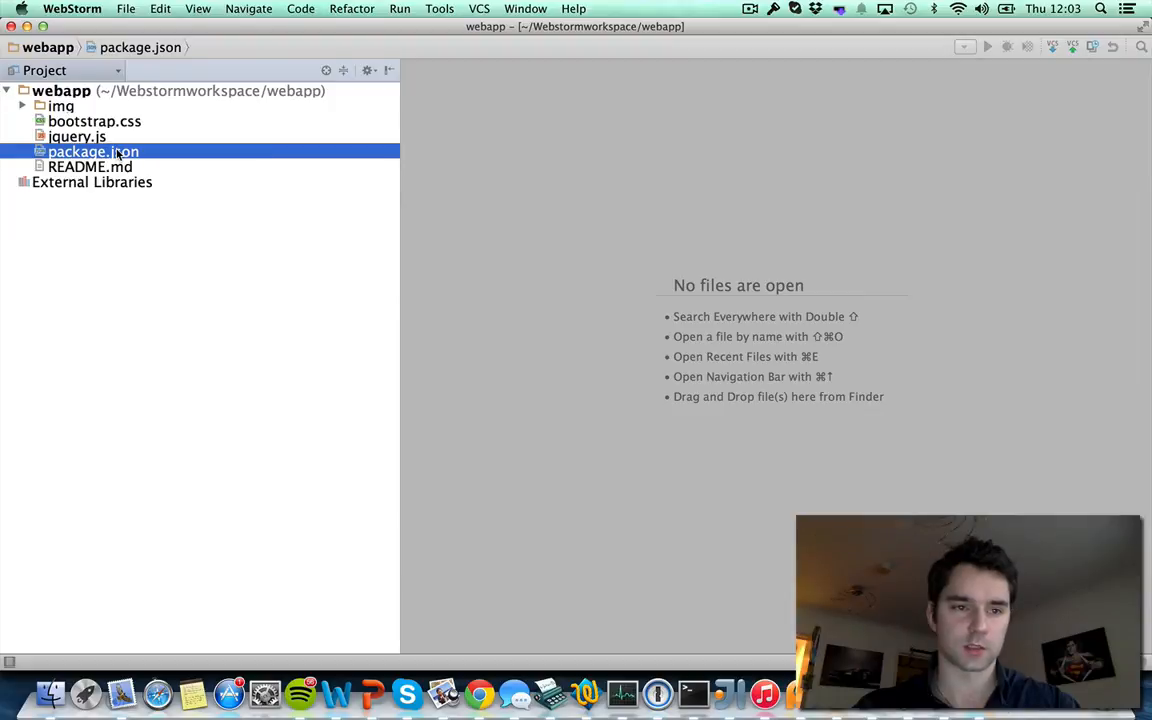
Run npm install from package.json, fetching express, body-parser, localtunnel and ya-csv into node_modules
{"action": "right_click", "coordinate": [92, 152]}
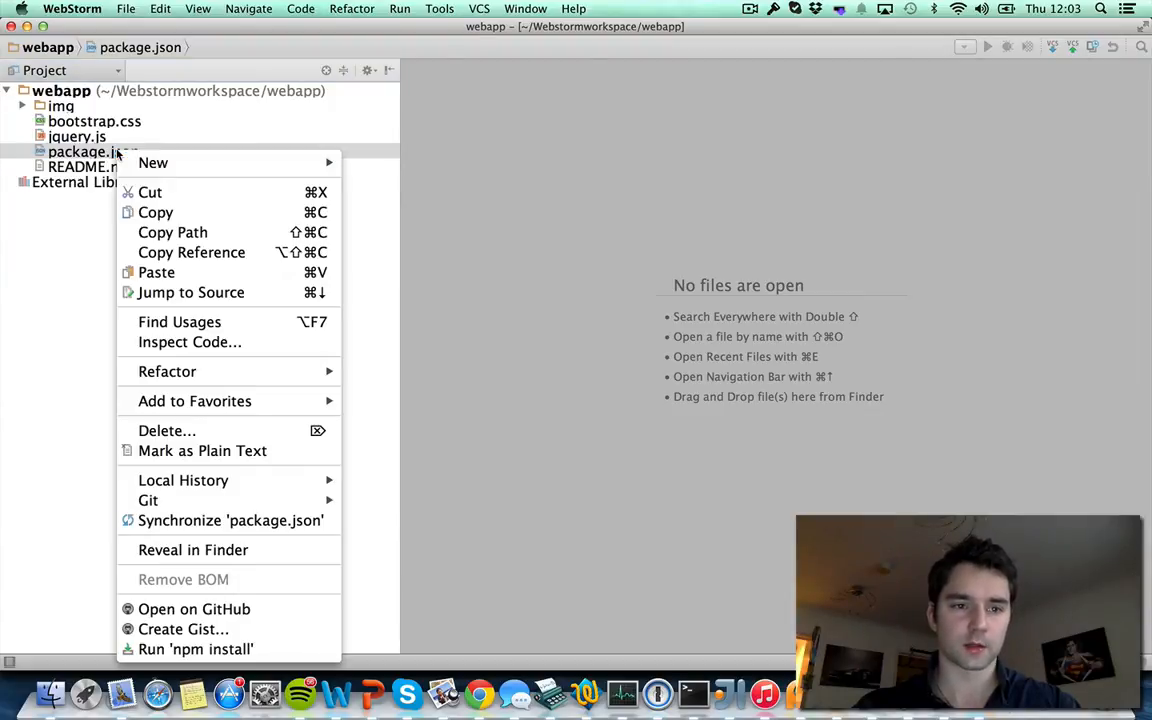
{"action": "mouse_move", "coordinate": [236, 580]}
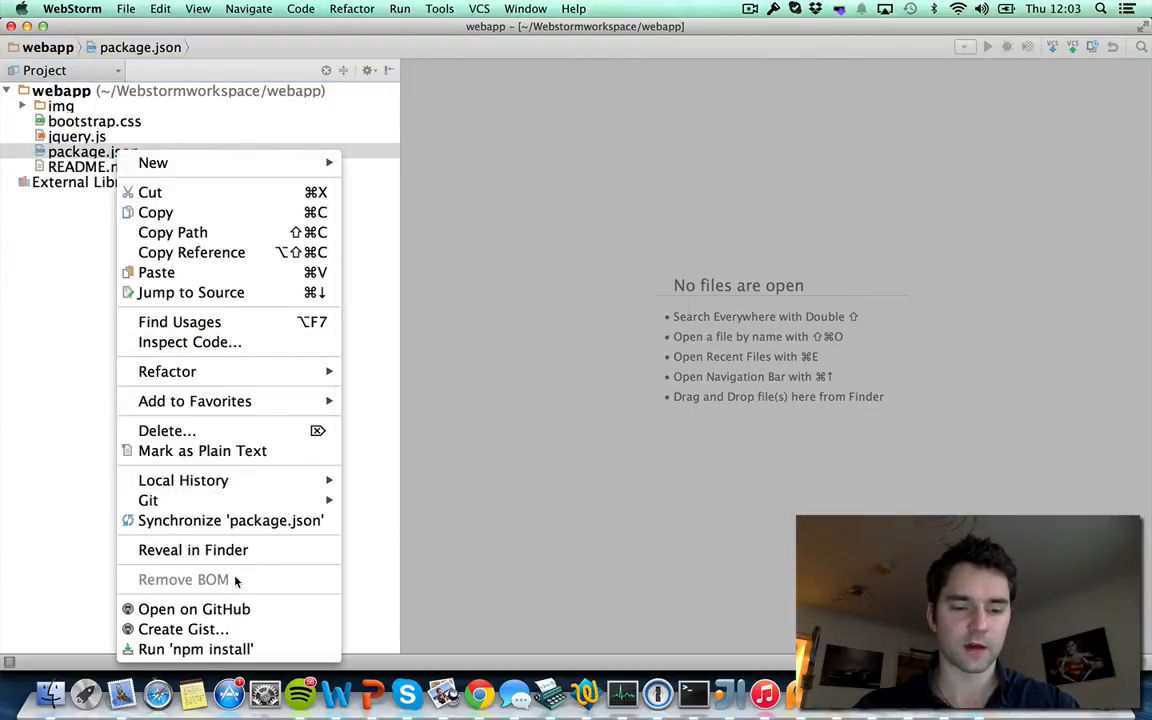
{"action": "mouse_move", "coordinate": [204, 648]}
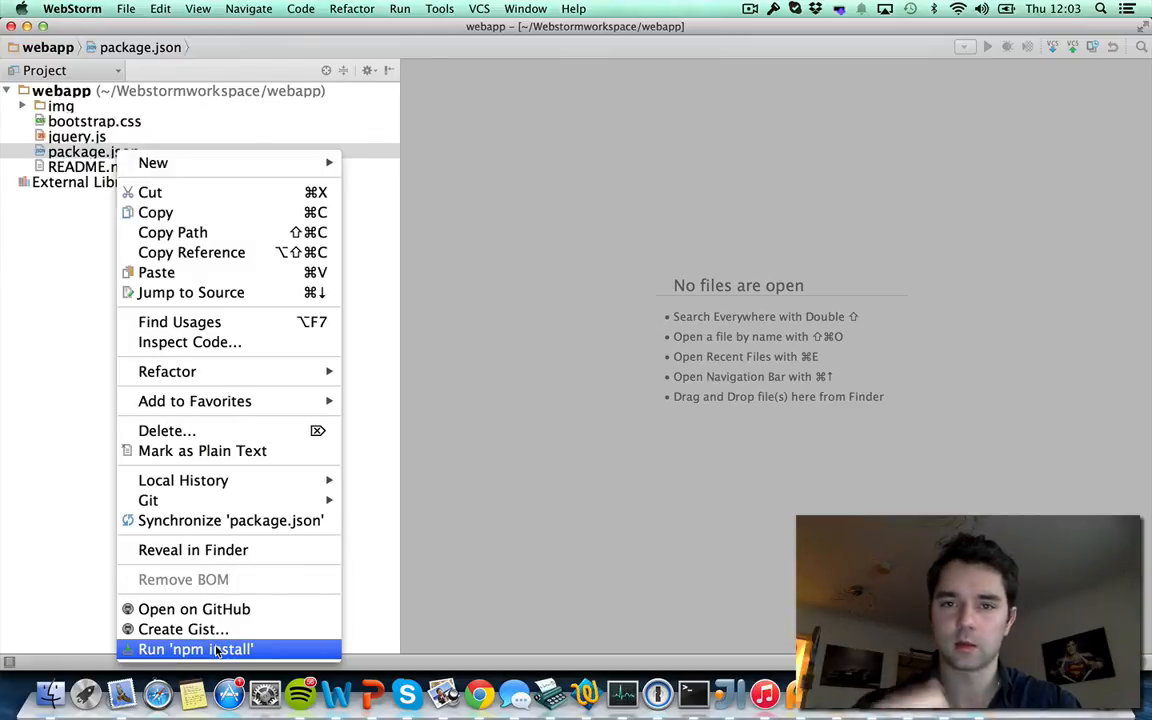
{"action": "left_click", "coordinate": [196, 648]}
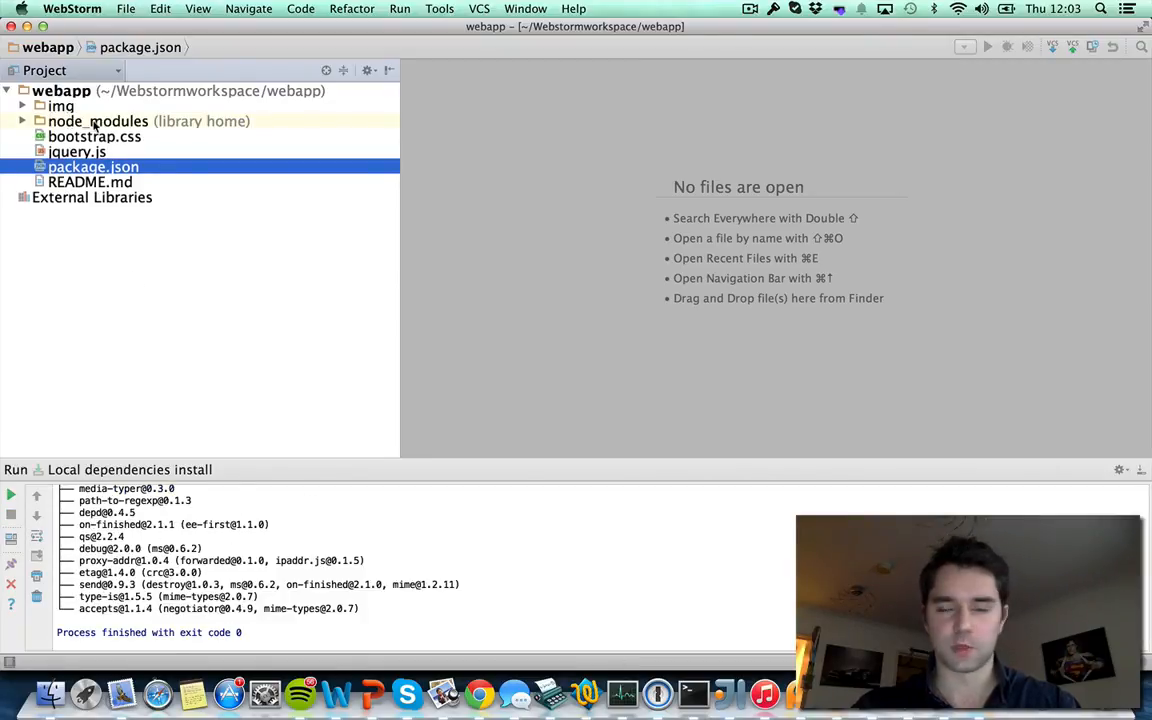
Expand the new node_modules folder to view the installed packages, then collapse it again
{"action": "left_click", "coordinate": [96, 120]}
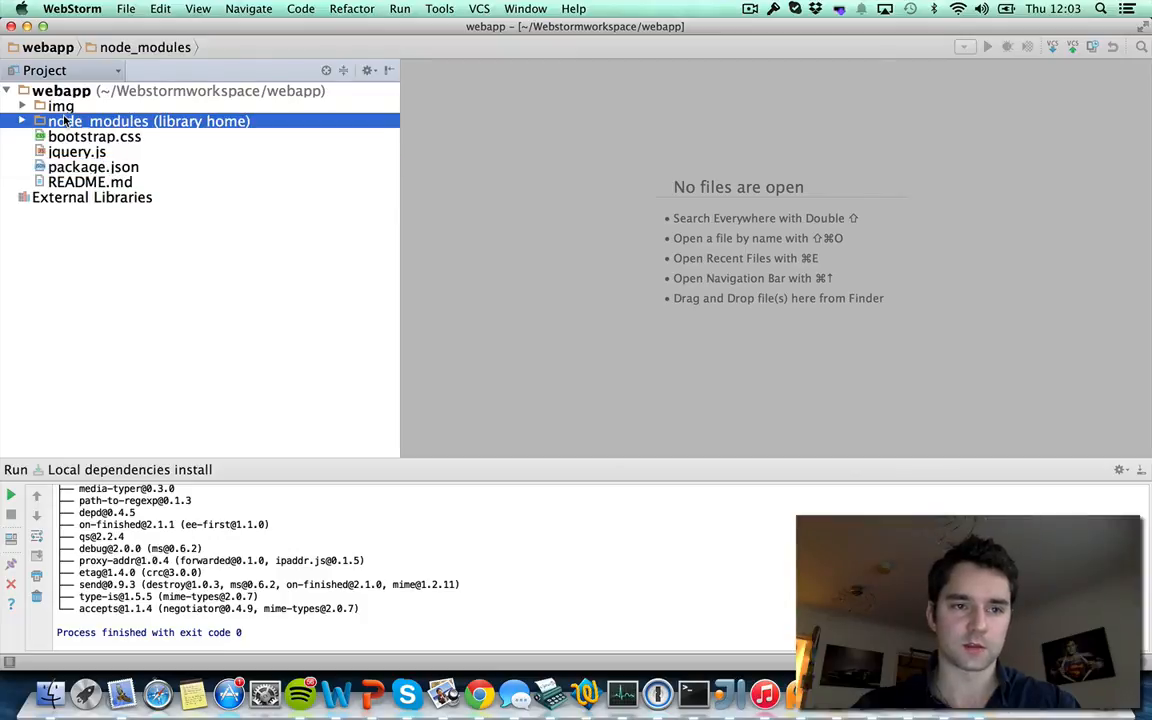
{"action": "left_click", "coordinate": [22, 120]}
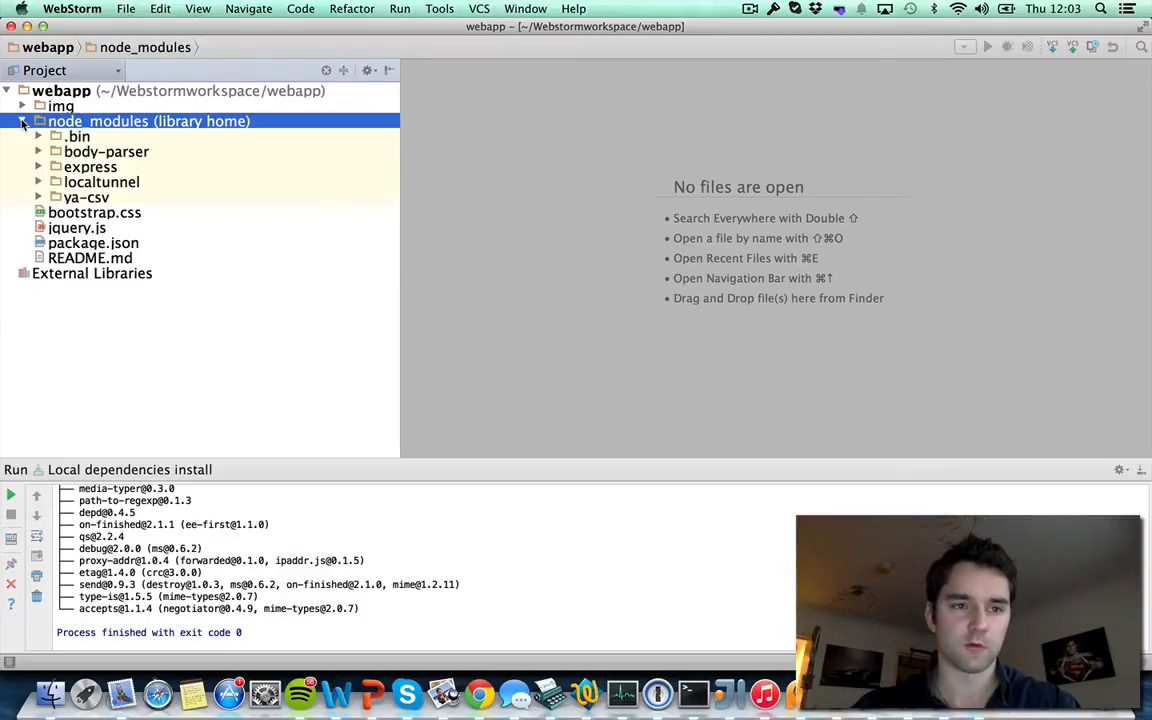
{"action": "left_click", "coordinate": [22, 120]}
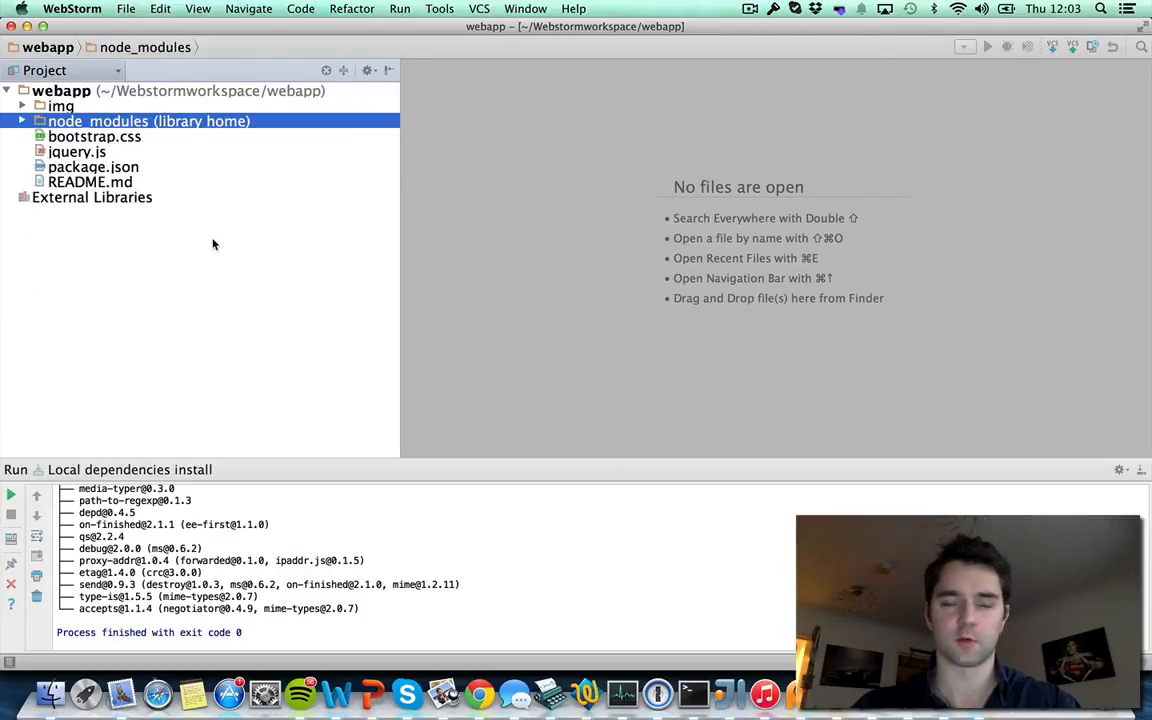
{"action": "mouse_move", "coordinate": [550, 212]}
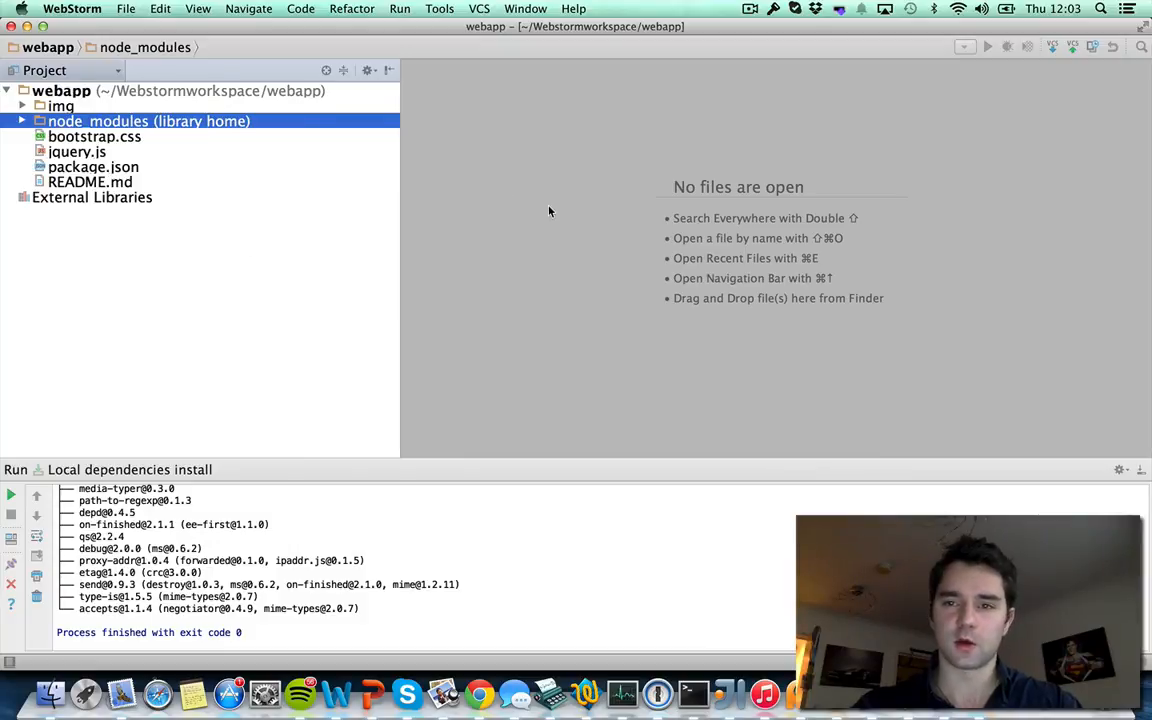